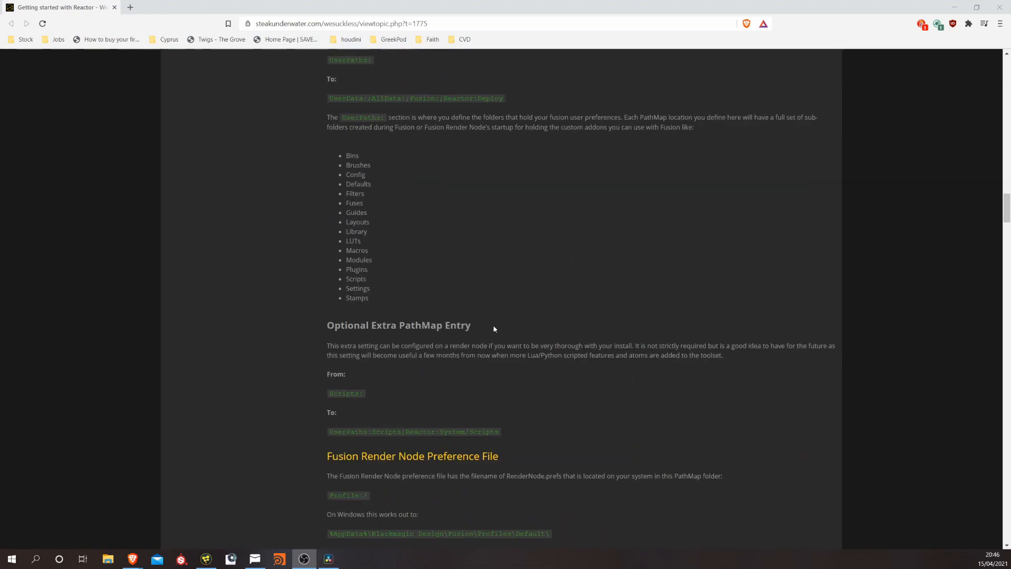
Add Cryptomatte1 fed by the render loader, pick the robot's eye as matte, and start a Color Corrector
scroll("down", 3)
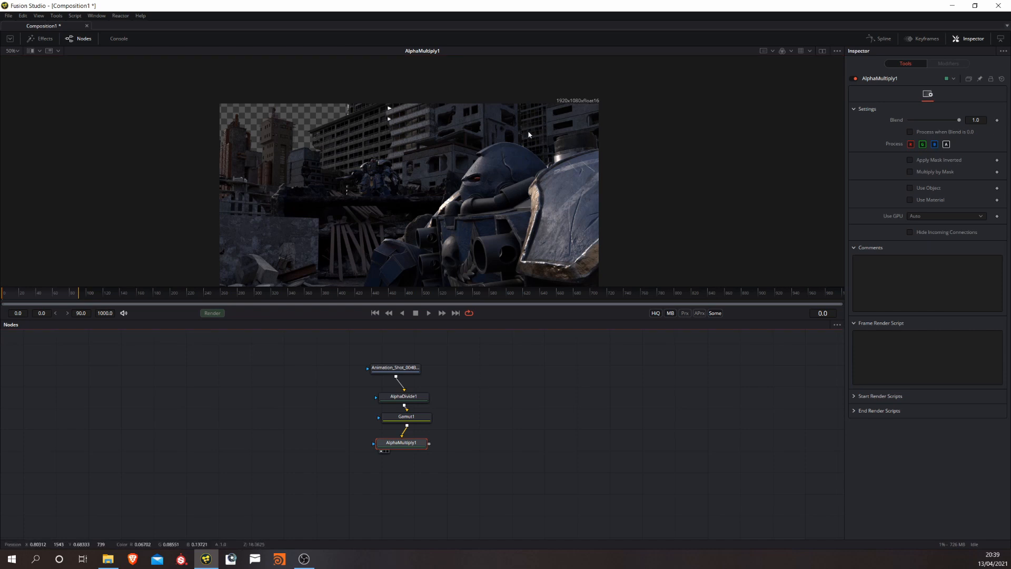
mouse_move(275, 232)
type("crypto")
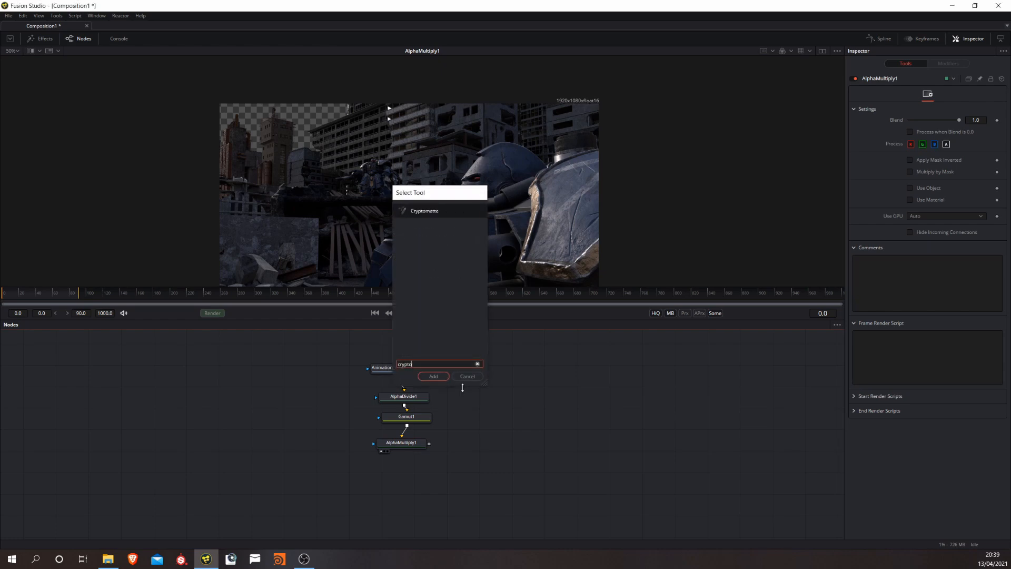
left_click(433, 375)
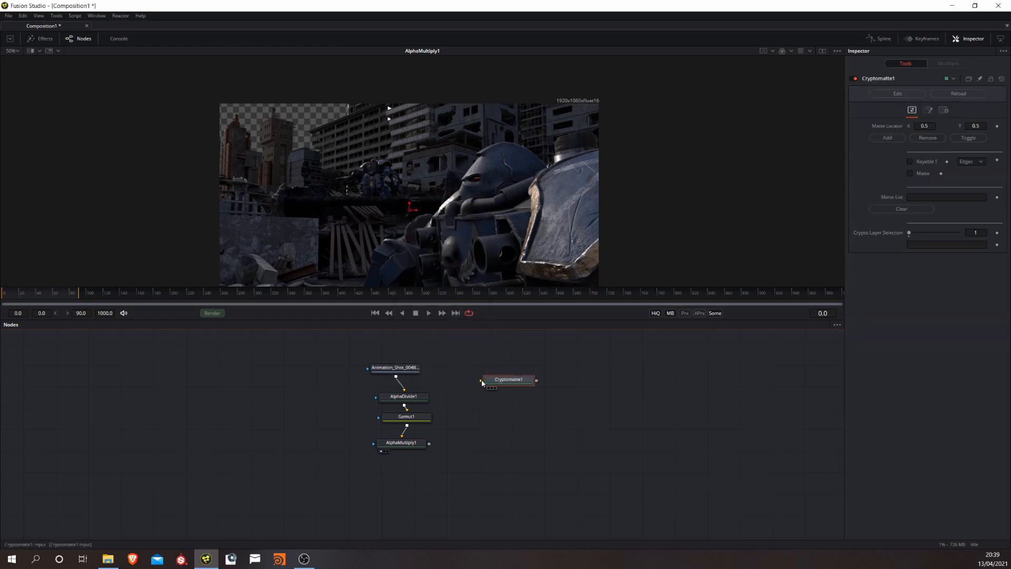
left_click_drag(423, 368, 483, 379)
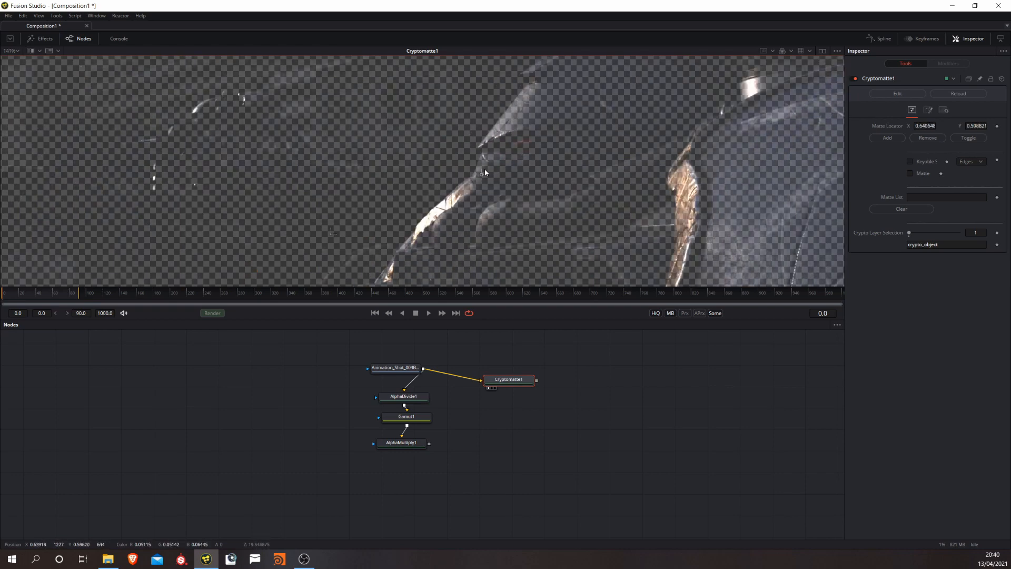
left_click(887, 137)
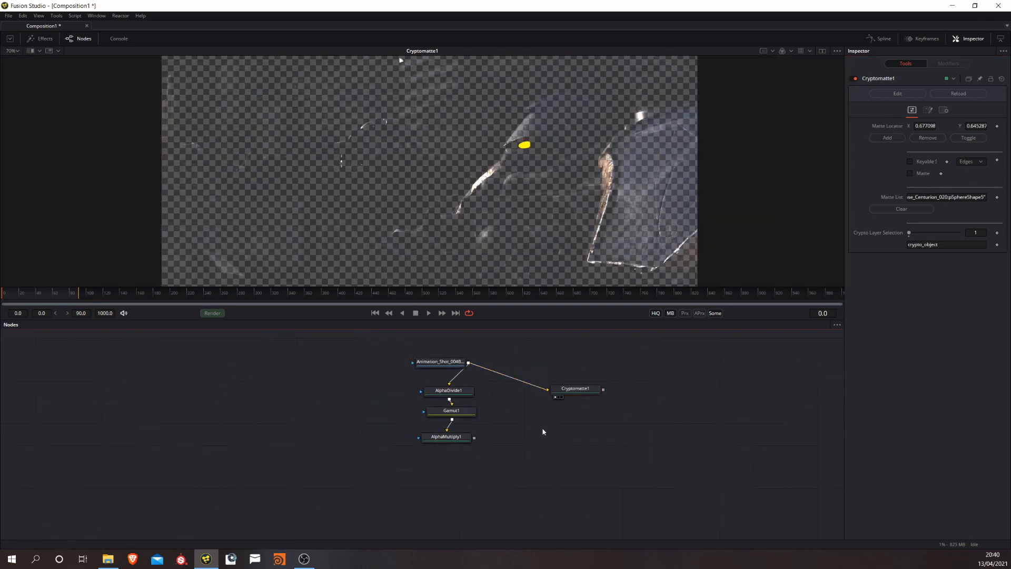
type("colo")
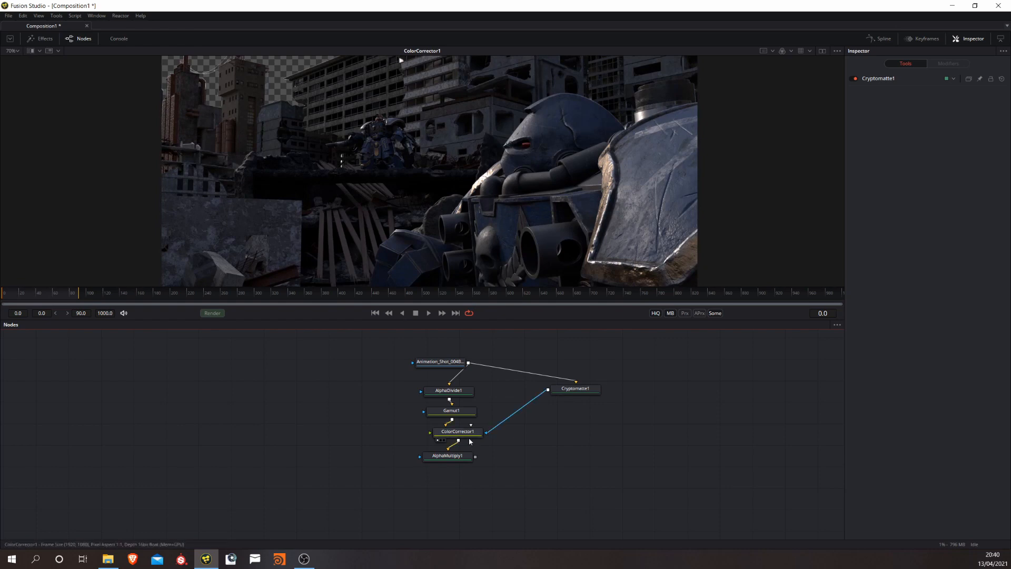
left_click(451, 431)
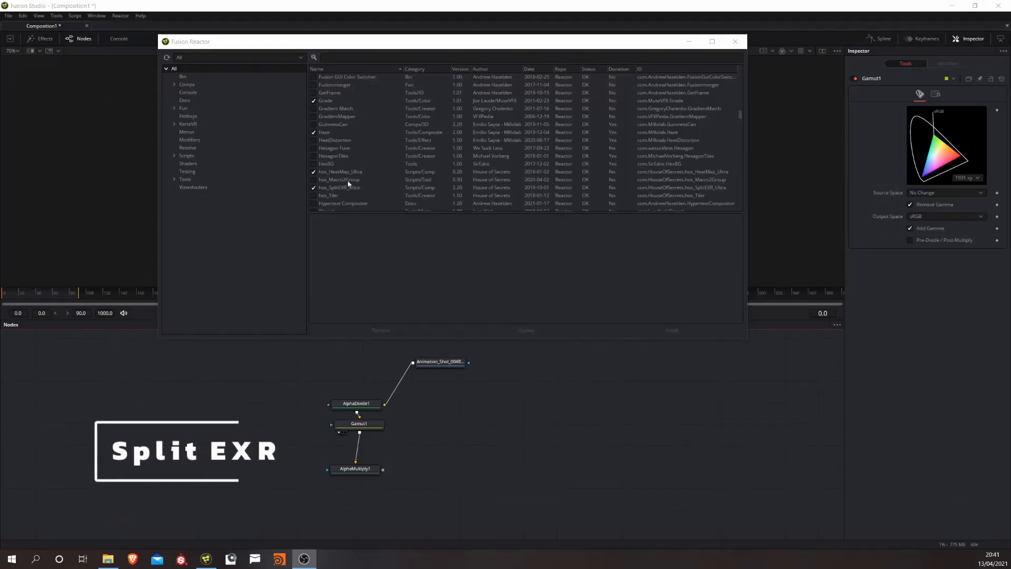
left_click(338, 187)
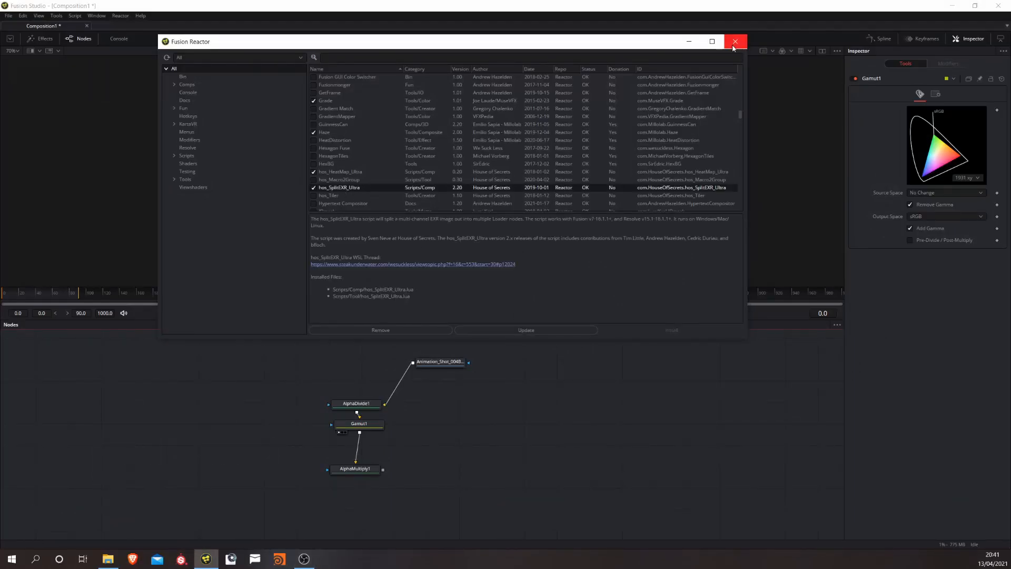
left_click(735, 42)
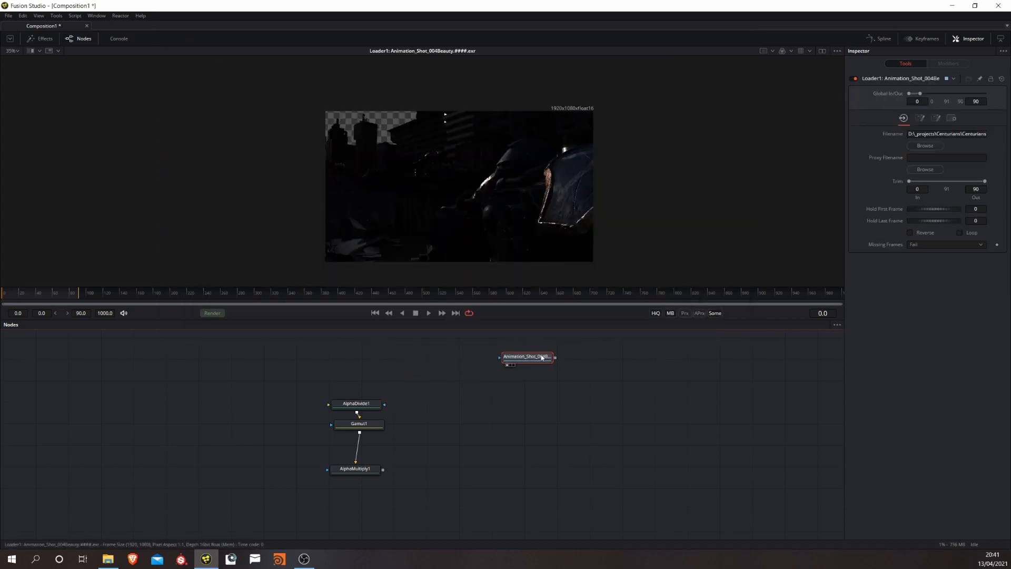
Run hos_SplitEXR_Ultra on the render loader with defaults to split it into per-channel loaders
right_click(526, 356)
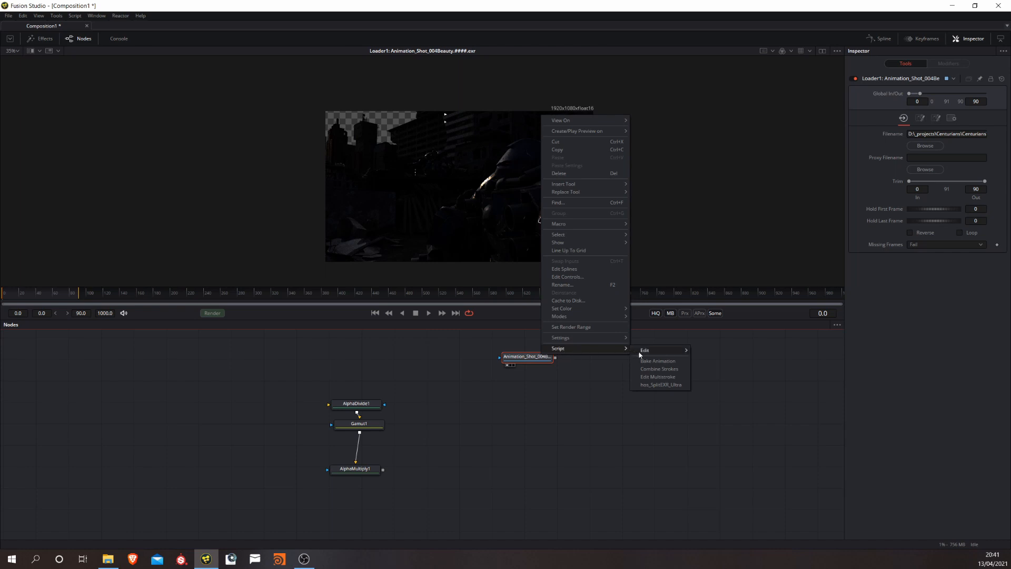
mouse_move(656, 388)
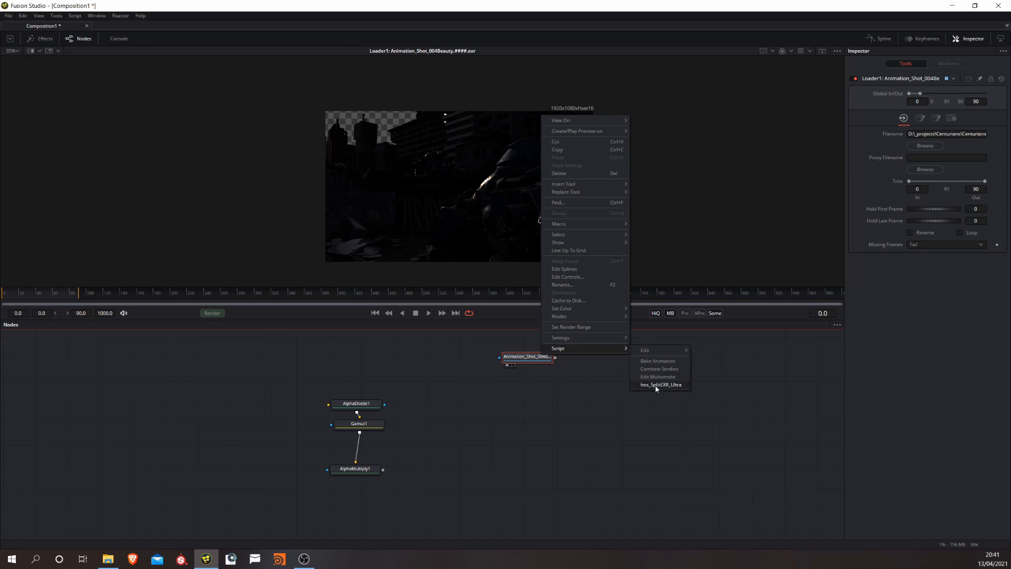
left_click(661, 384)
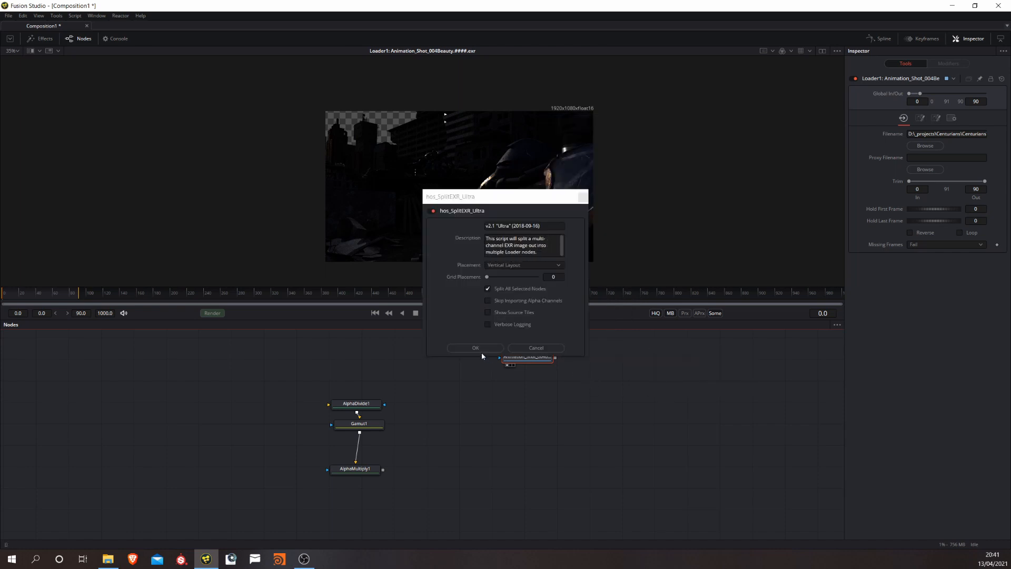
left_click(474, 347)
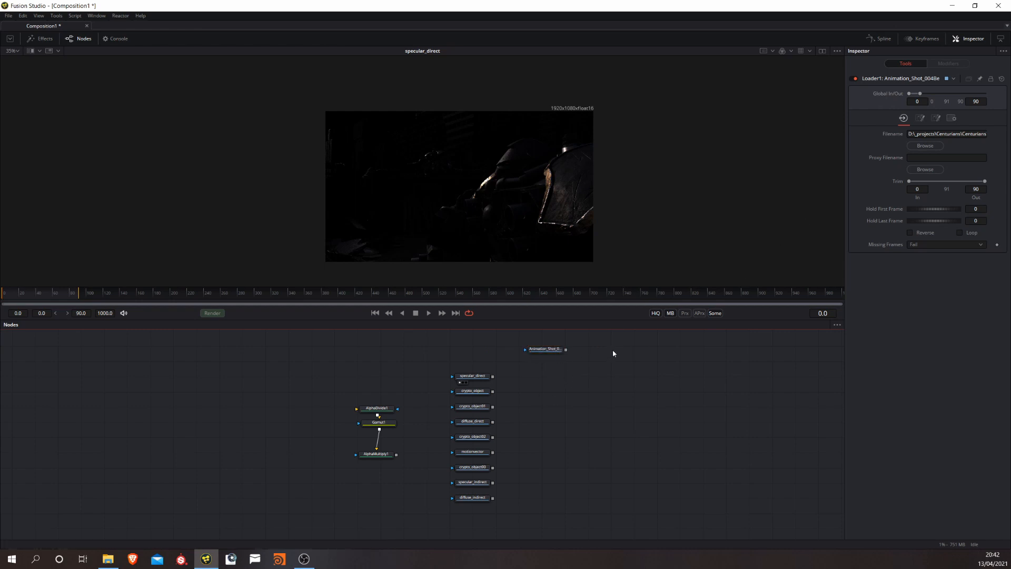
mouse_move(539, 400)
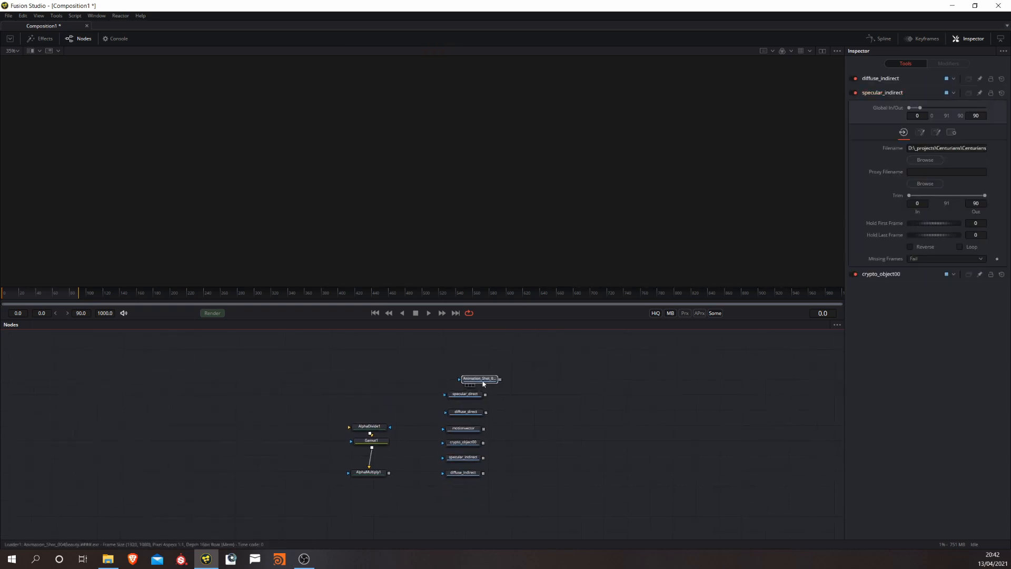
Arrange Glow1 in the graph and review the ExponentialGlow and Glow1 settings
left_click(132, 26)
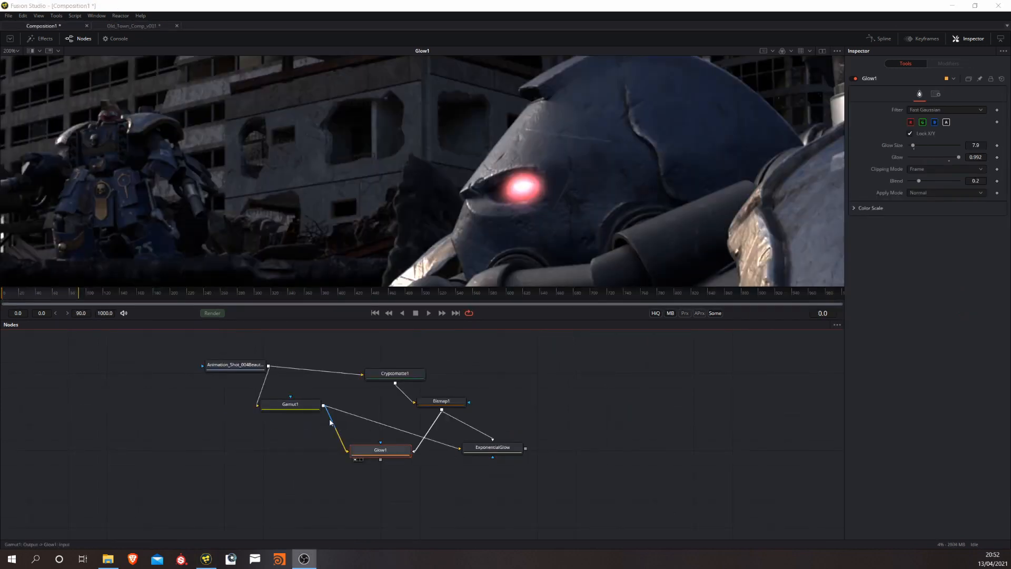
left_click_drag(380, 450, 362, 449)
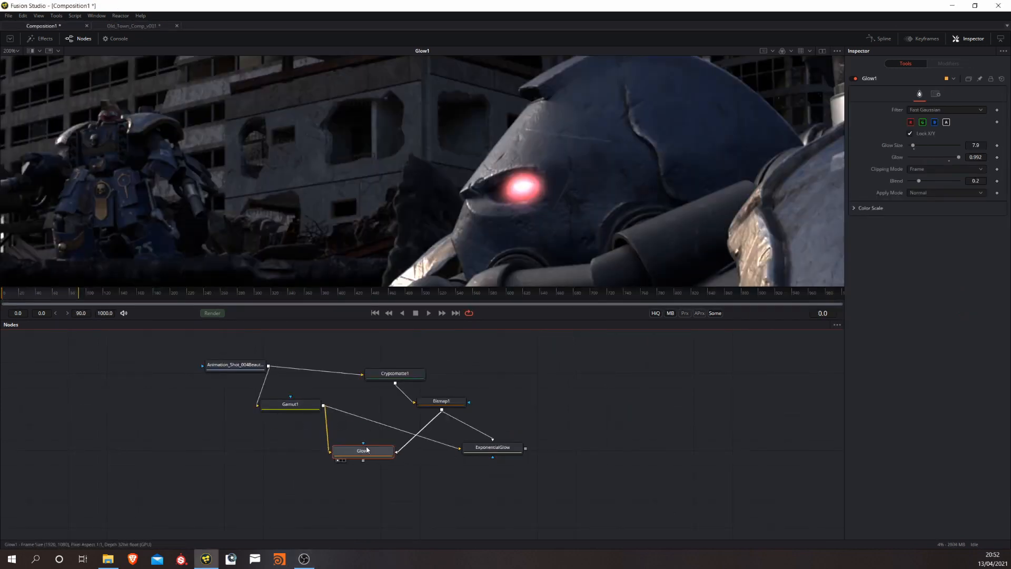
left_click(497, 450)
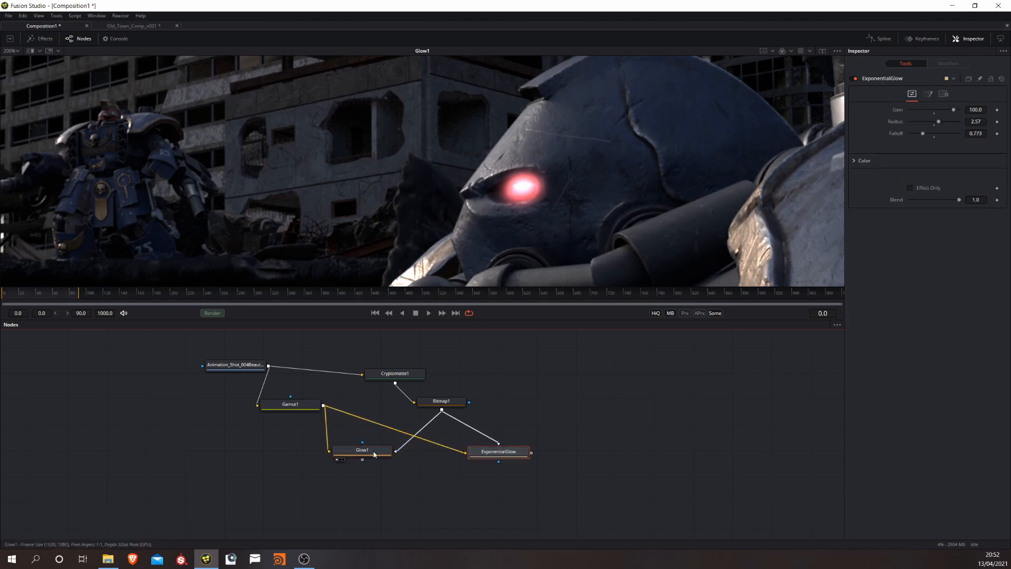
left_click(362, 450)
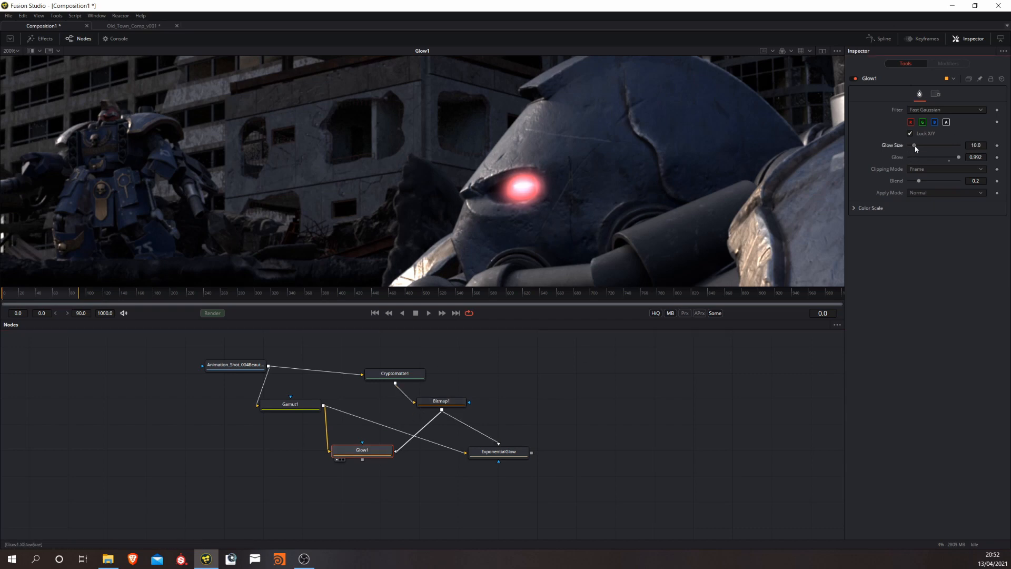
Set Glow1 to glow size 15.7 and glow 0.984, then view the ExponentialGlow result
left_click_drag(914, 145, 918, 144)
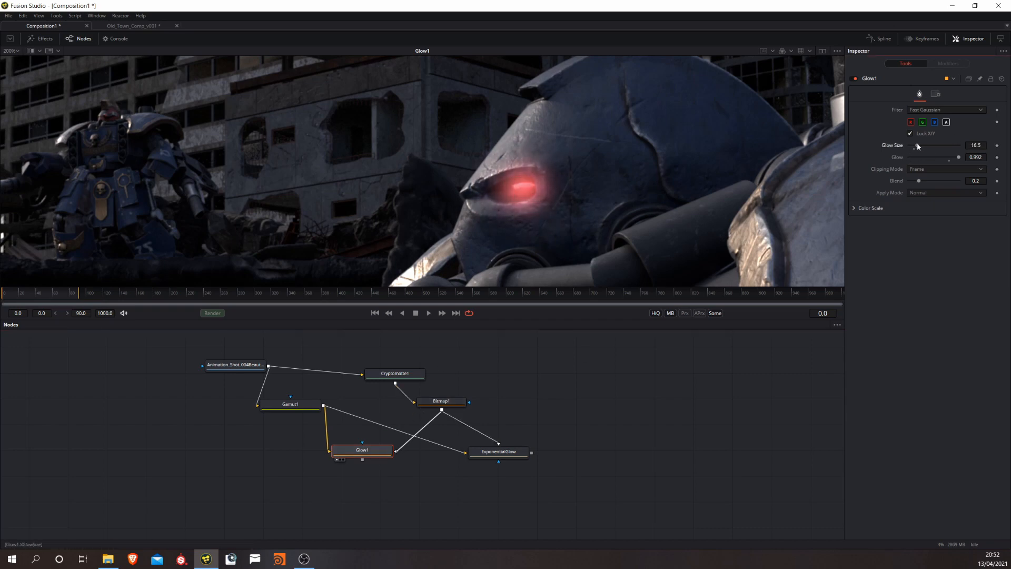
left_click_drag(917, 145, 915, 145)
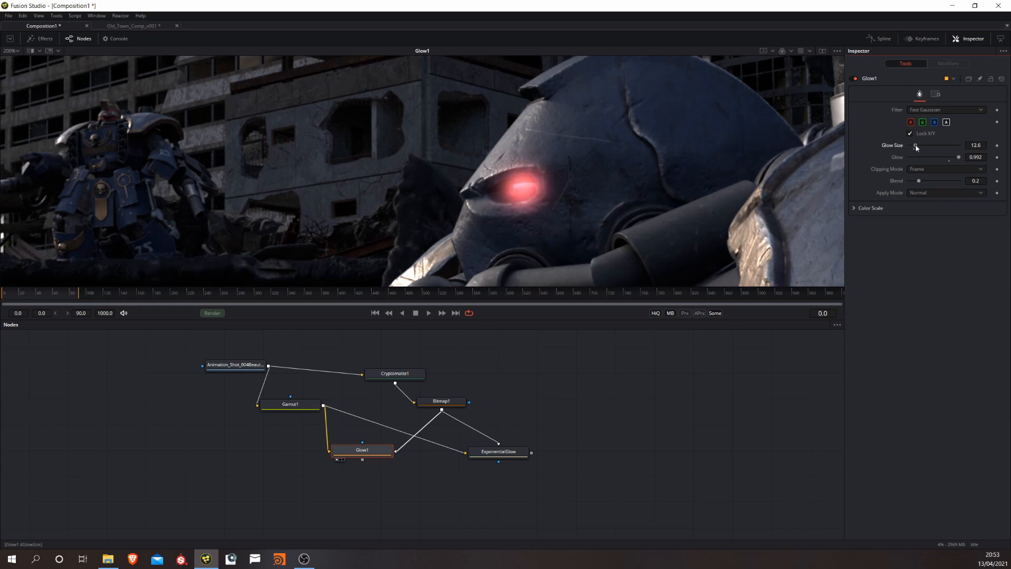
left_click_drag(915, 145, 931, 146)
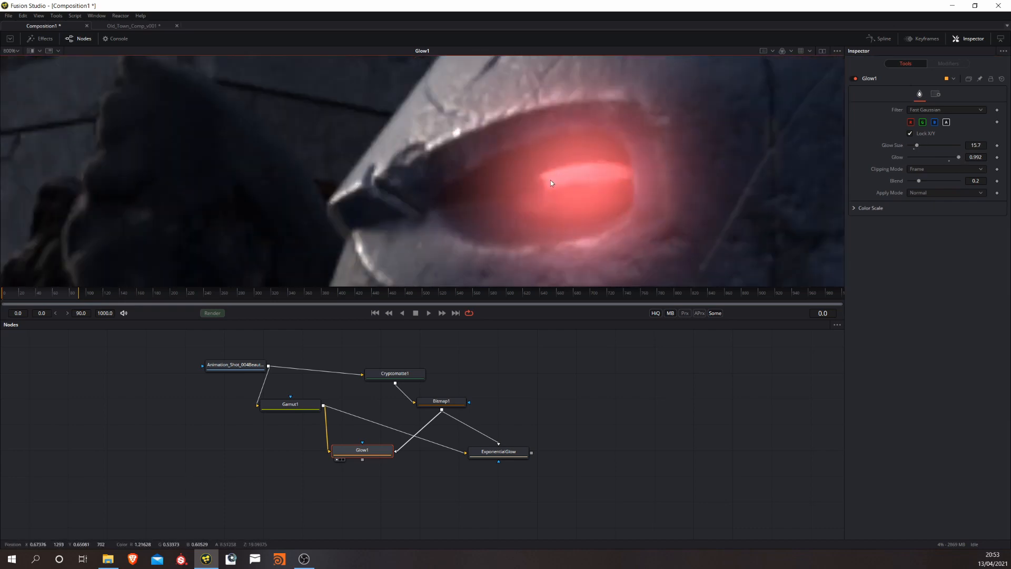
left_click_drag(958, 157, 960, 157)
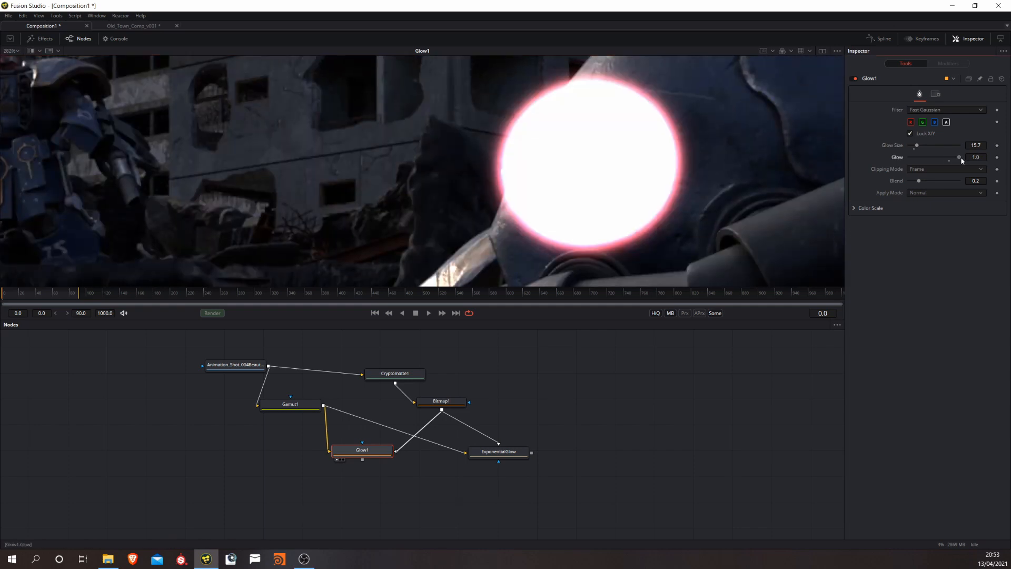
left_click_drag(958, 158, 957, 158)
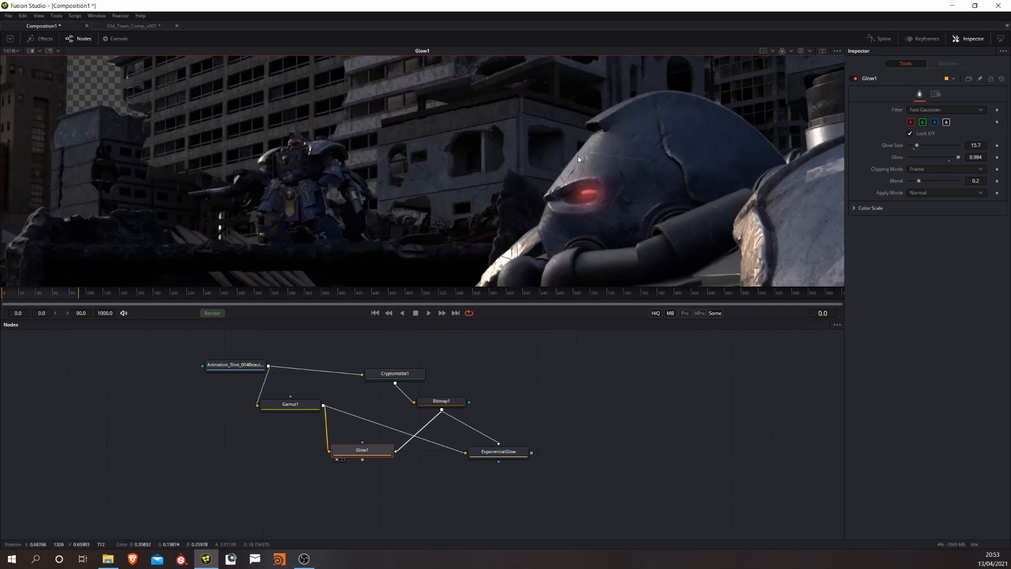
left_click_drag(361, 450, 357, 454)
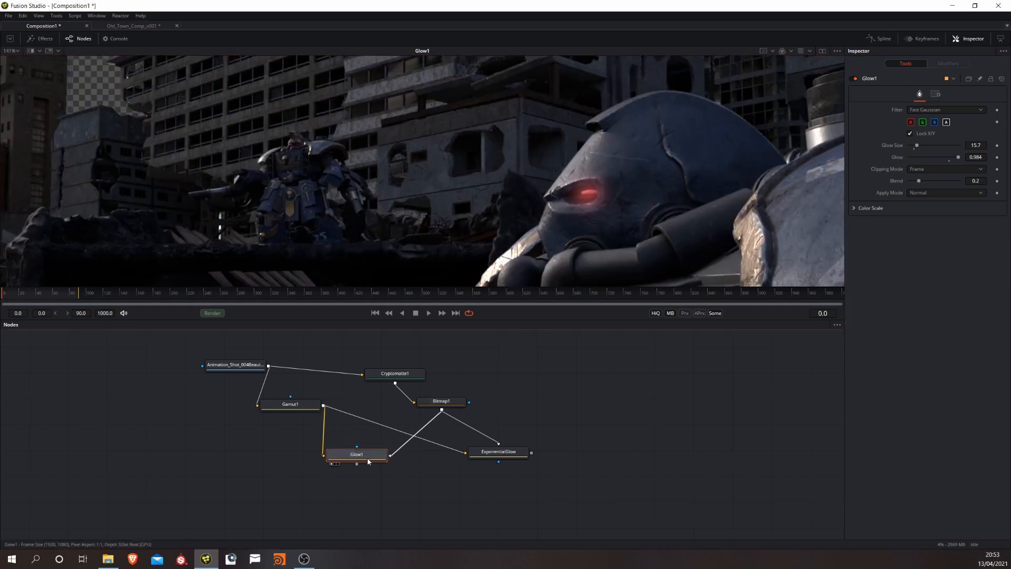
left_click(498, 451)
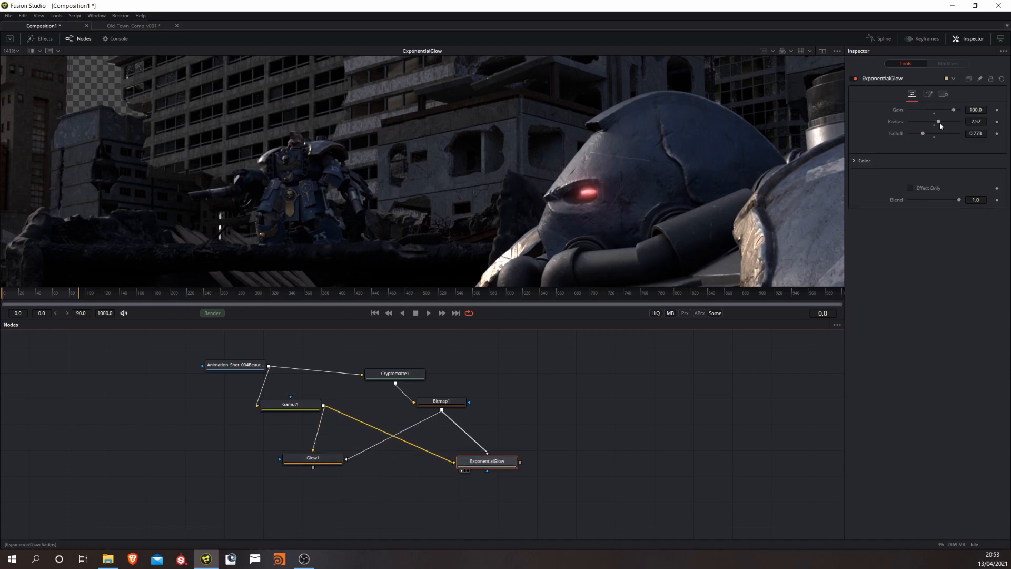
Tune ExponentialGlow to radius 1.29, falloff 0.523 and gain 34
left_click_drag(938, 121, 948, 121)
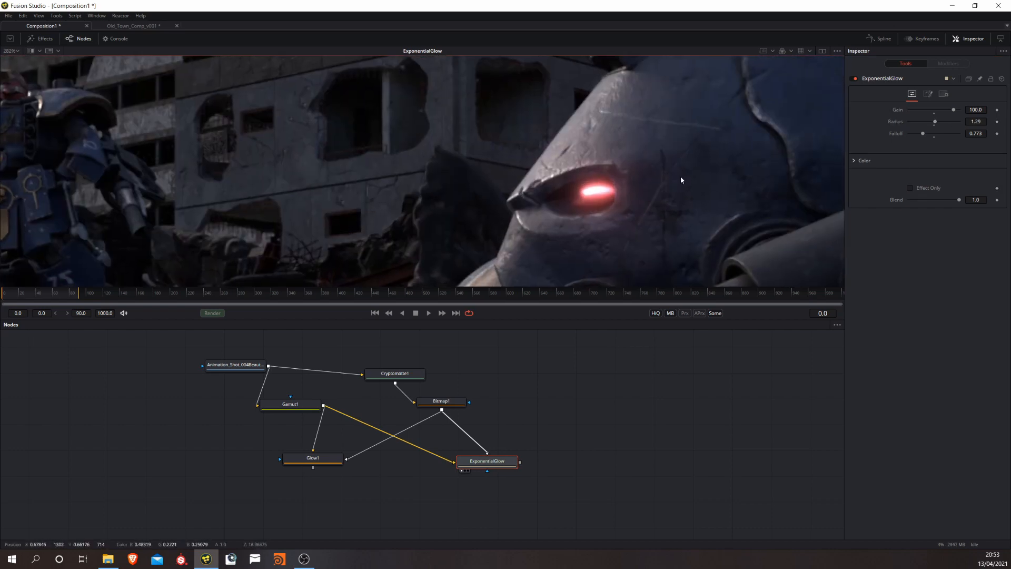
left_click_drag(922, 134, 948, 133)
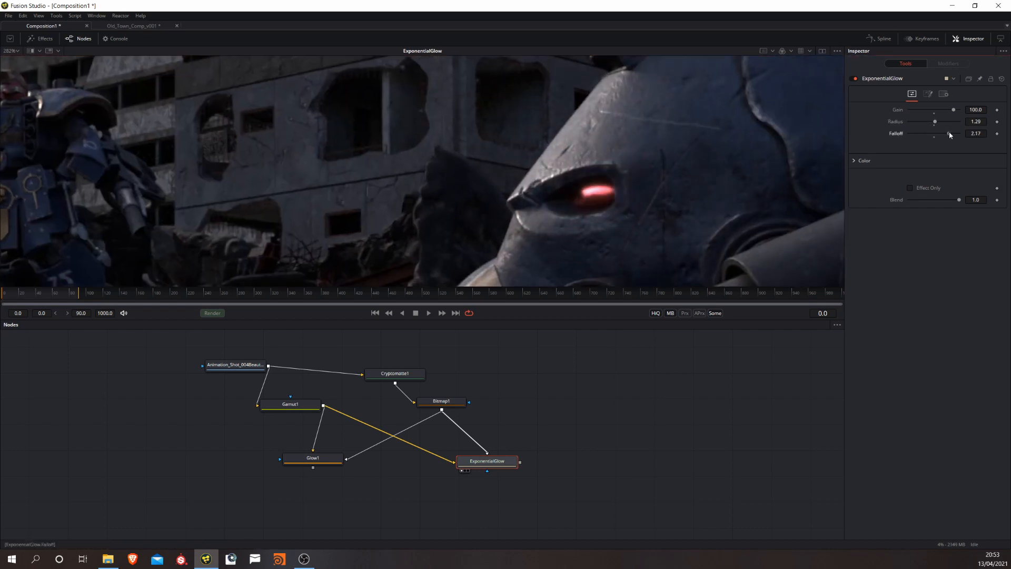
left_click_drag(947, 133, 909, 134)
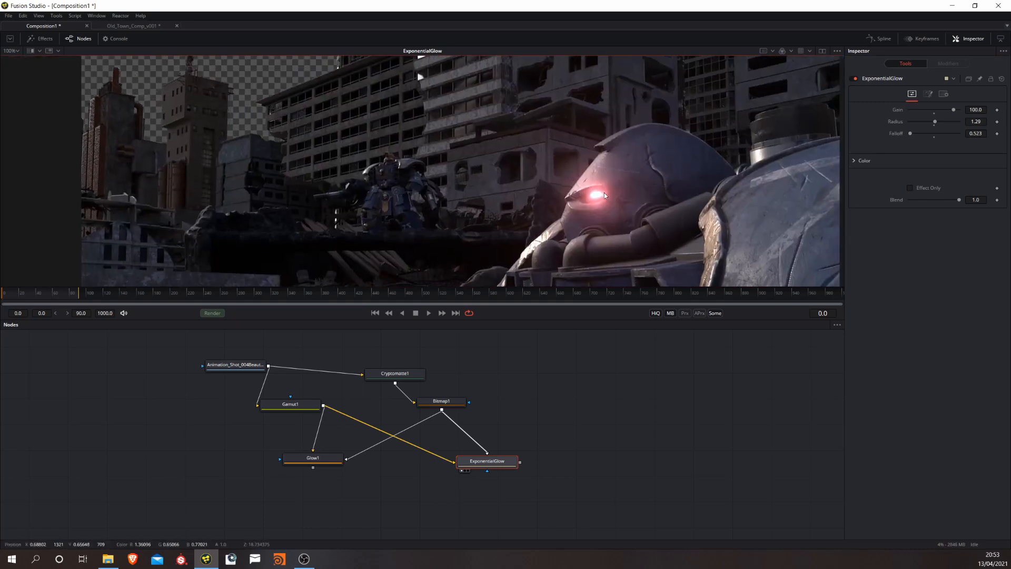
left_click_drag(952, 110, 940, 109)
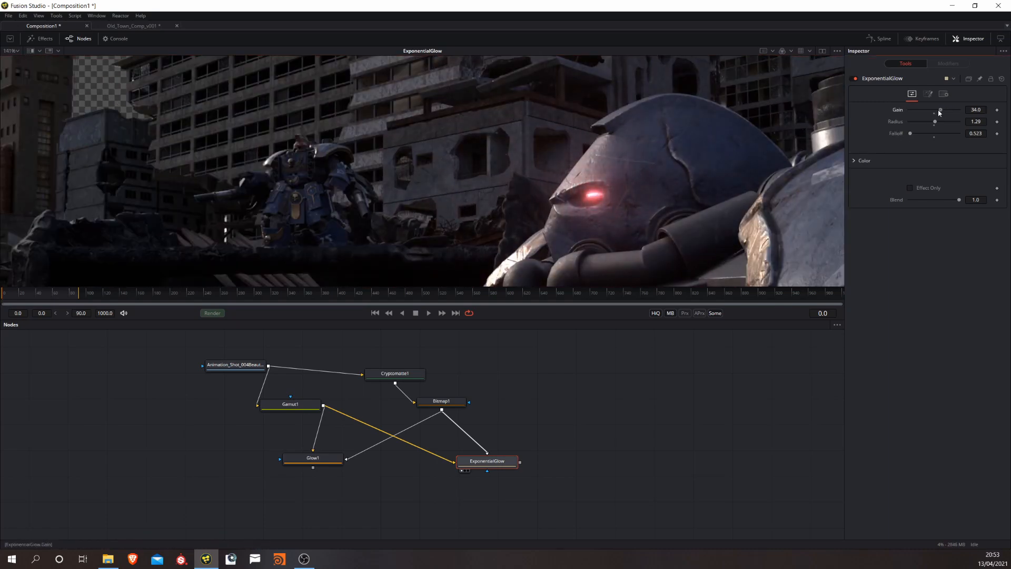
left_click_drag(940, 109, 941, 110)
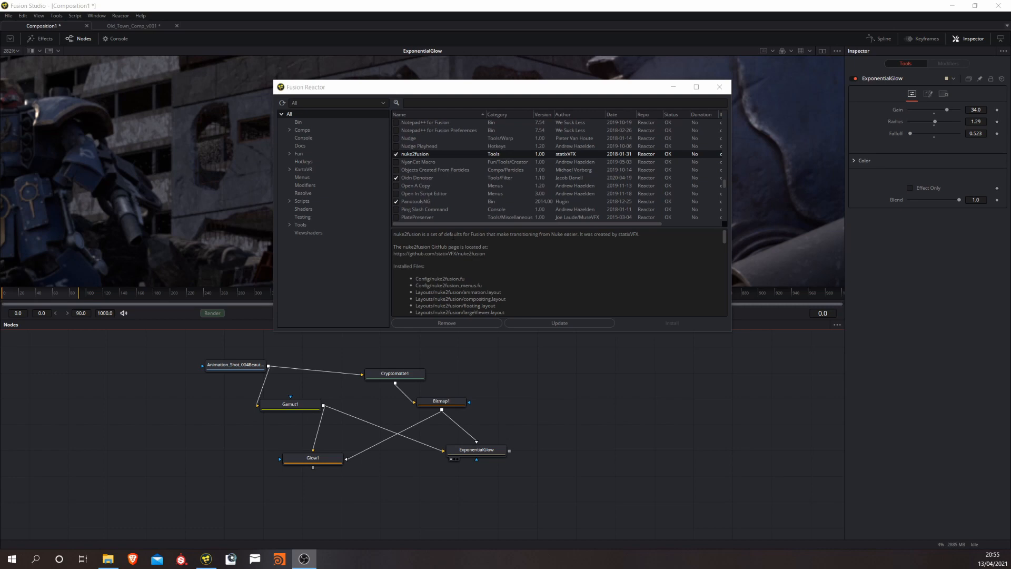
mouse_move(649, 160)
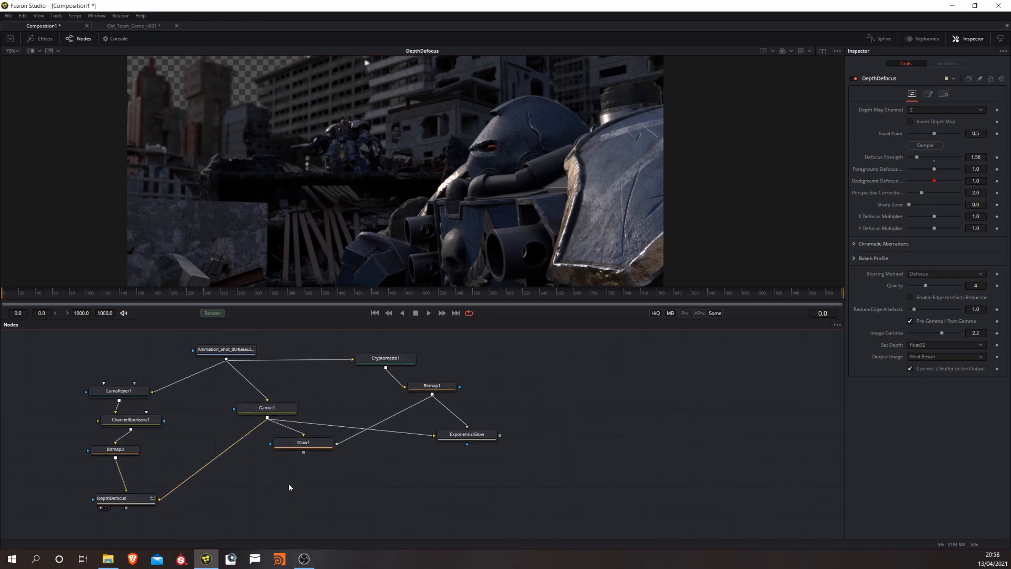
Raise the DepthDefocus defocus strength to about 5.3 to soften the background
left_click(124, 497)
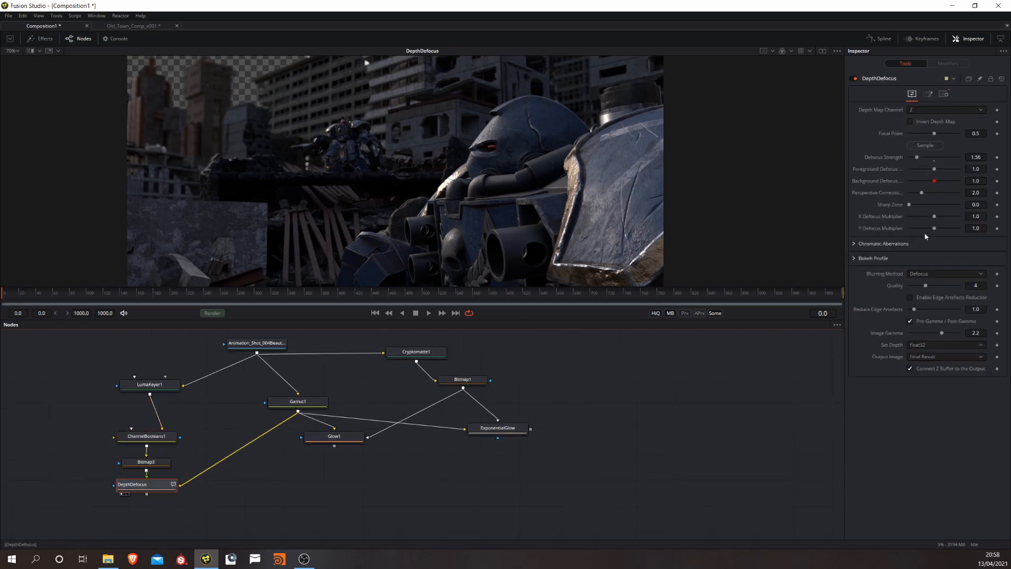
left_click_drag(934, 157, 938, 157)
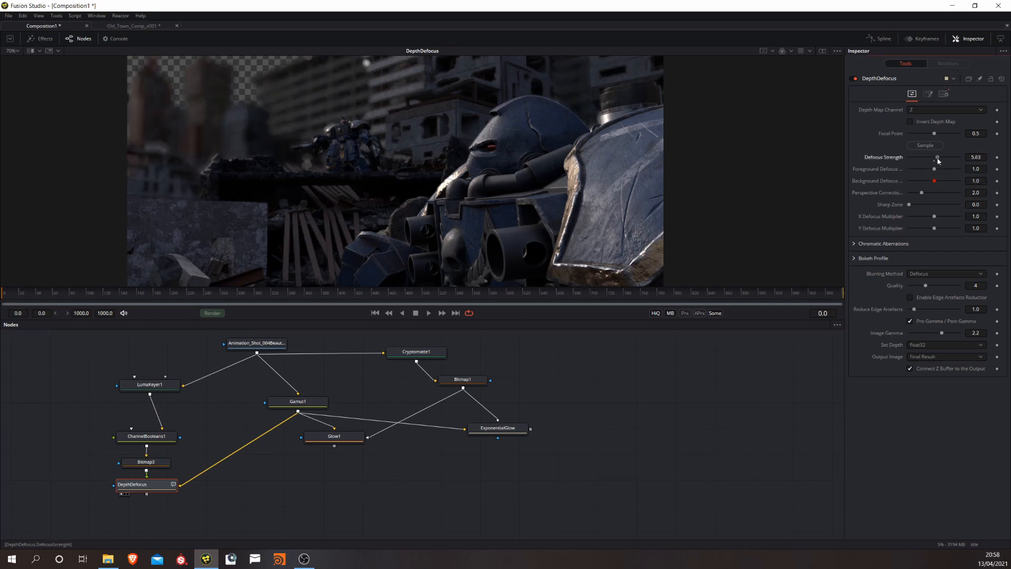
left_click_drag(934, 157, 953, 157)
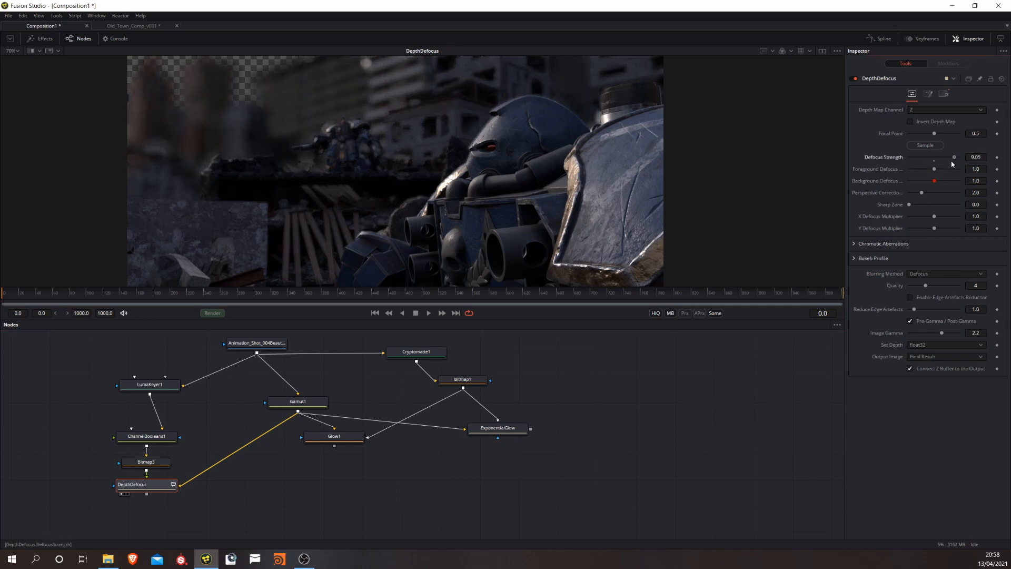
left_click_drag(953, 157, 941, 157)
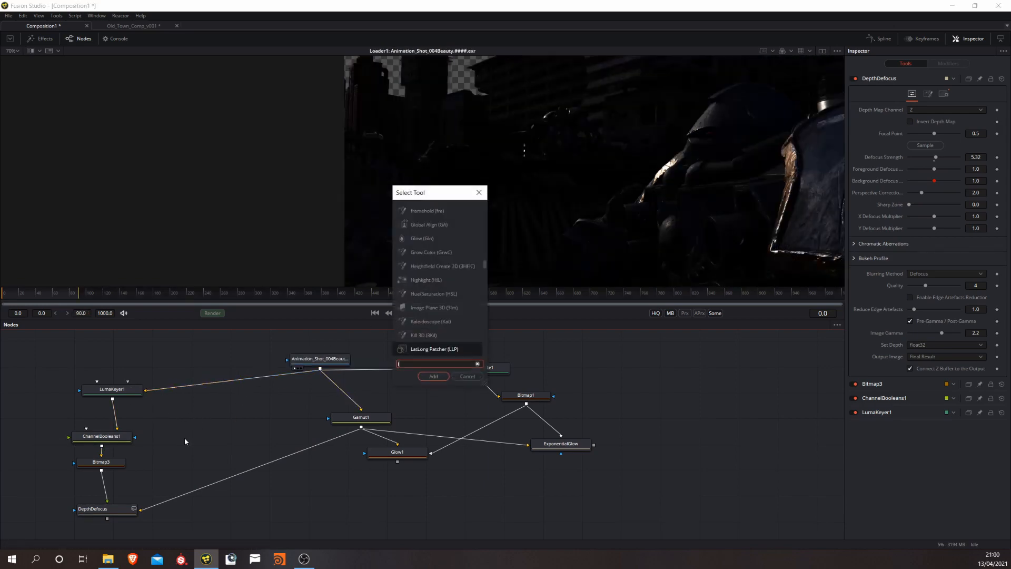
Add LumaKeyer2 keying on the Depth channel with sampled near plane 1336 and far plane 12.77
left_click(432, 376)
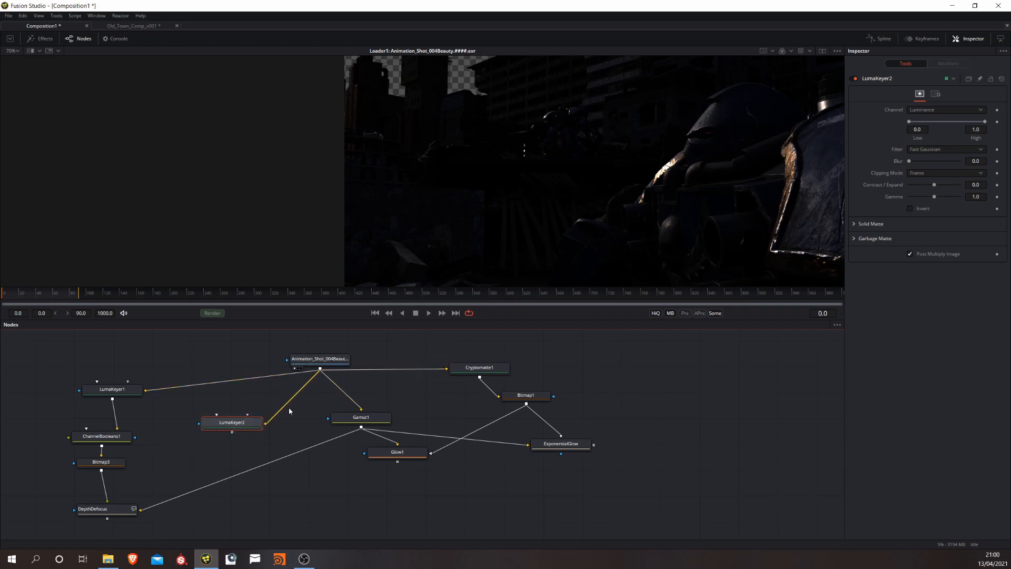
left_click(231, 421)
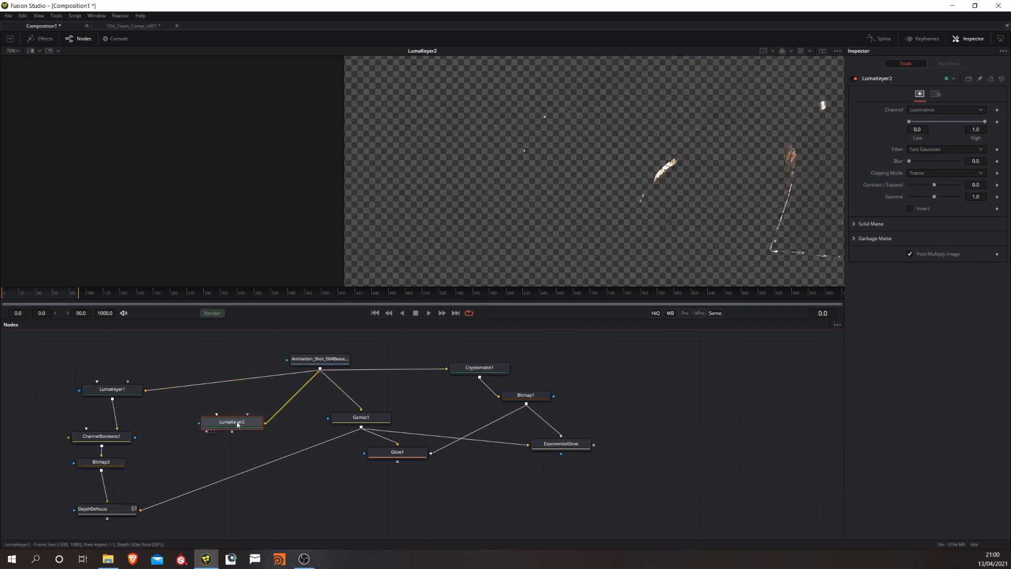
left_click(945, 110)
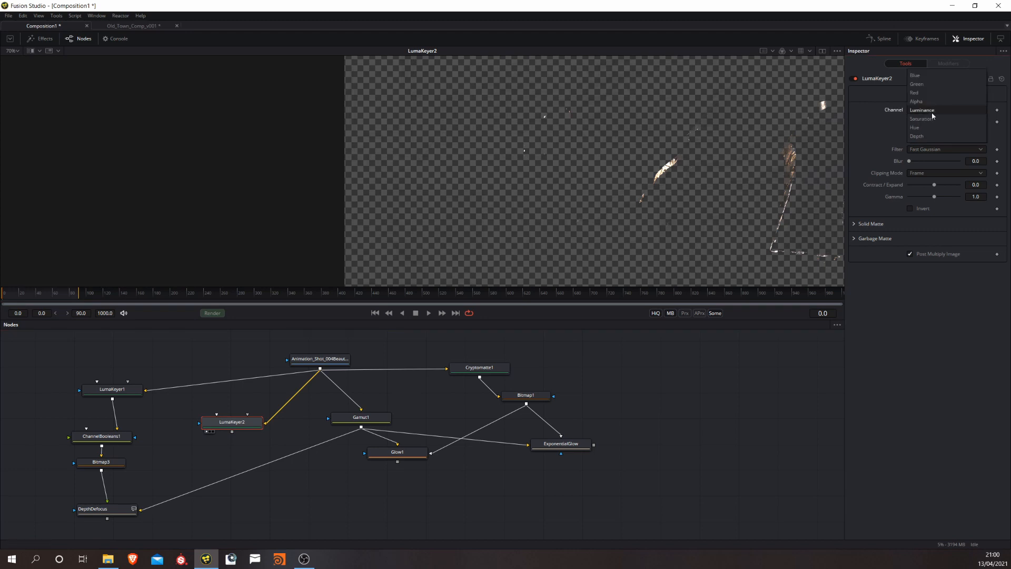
left_click(916, 135)
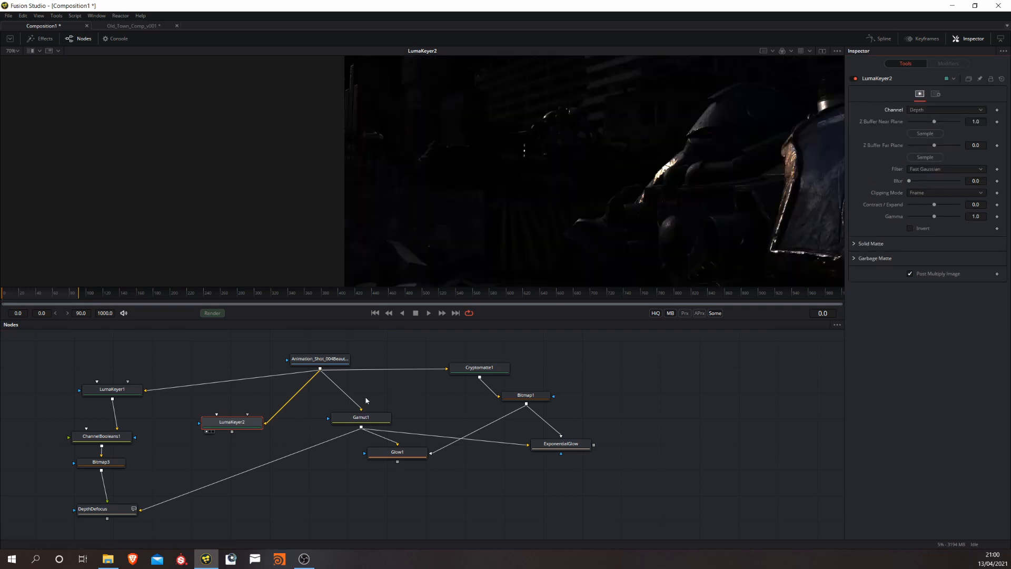
left_click_drag(230, 421, 243, 414)
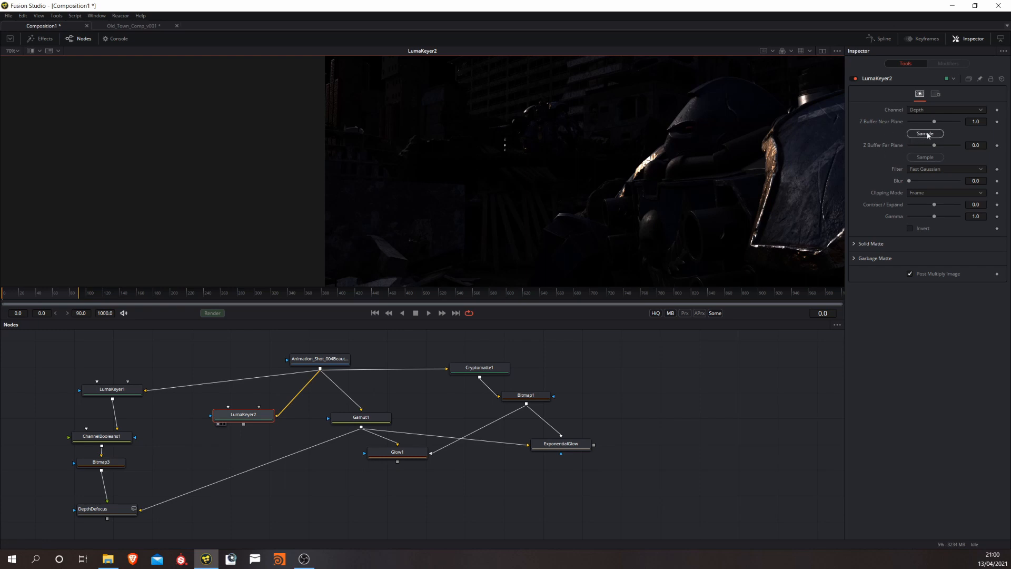
mouse_move(843, 136)
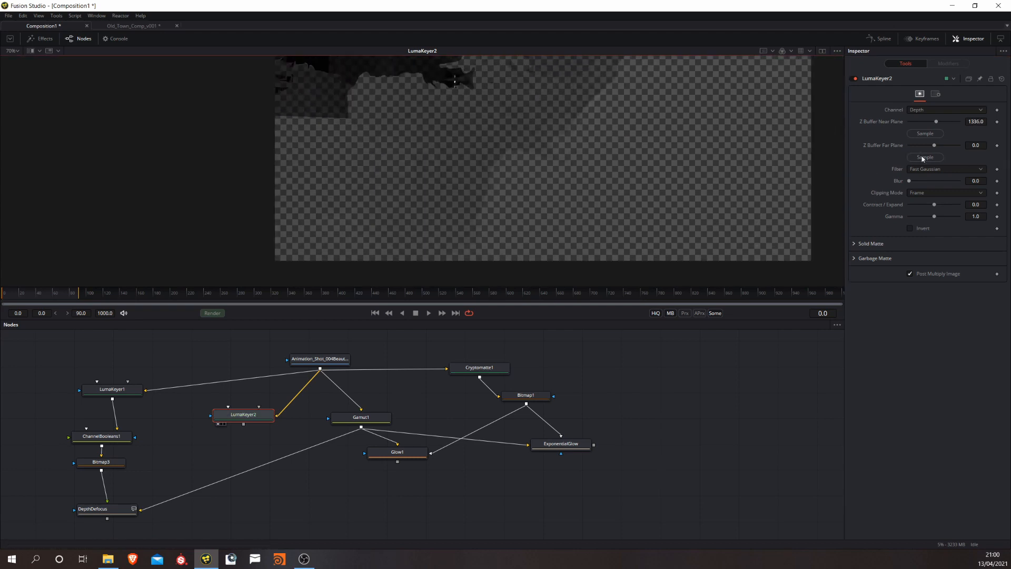
left_click(924, 157)
type("chann")
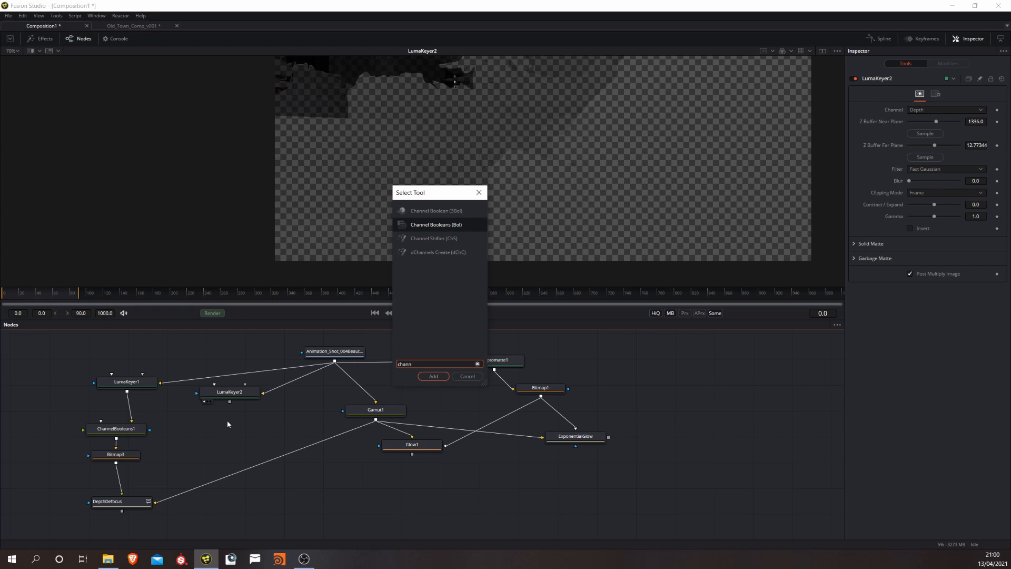
Add ChannelBooleans2 after LumaKeyer2 copying foreground alpha into the colour channels for a grey depth matte
left_click(433, 376)
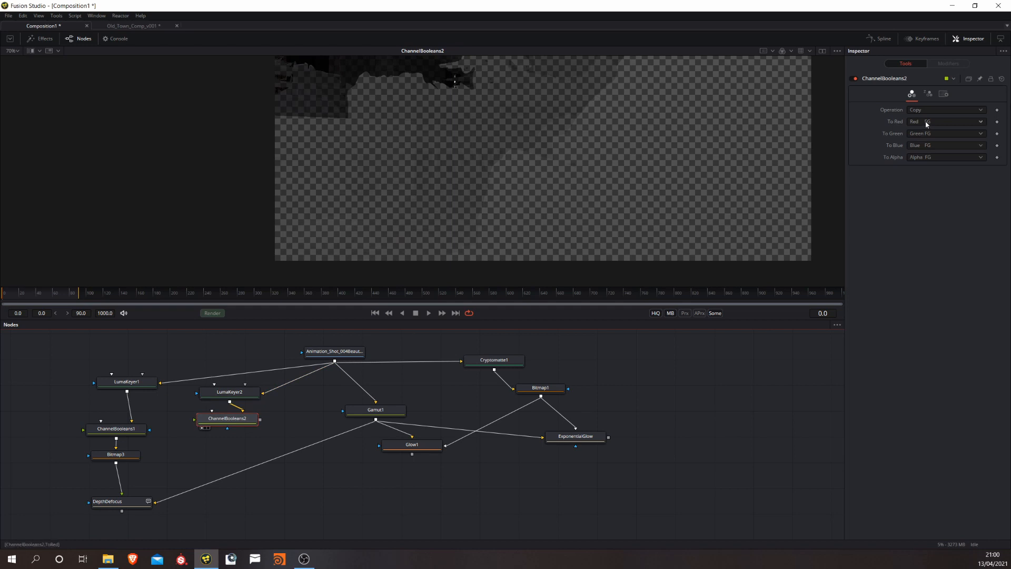
left_click(945, 121)
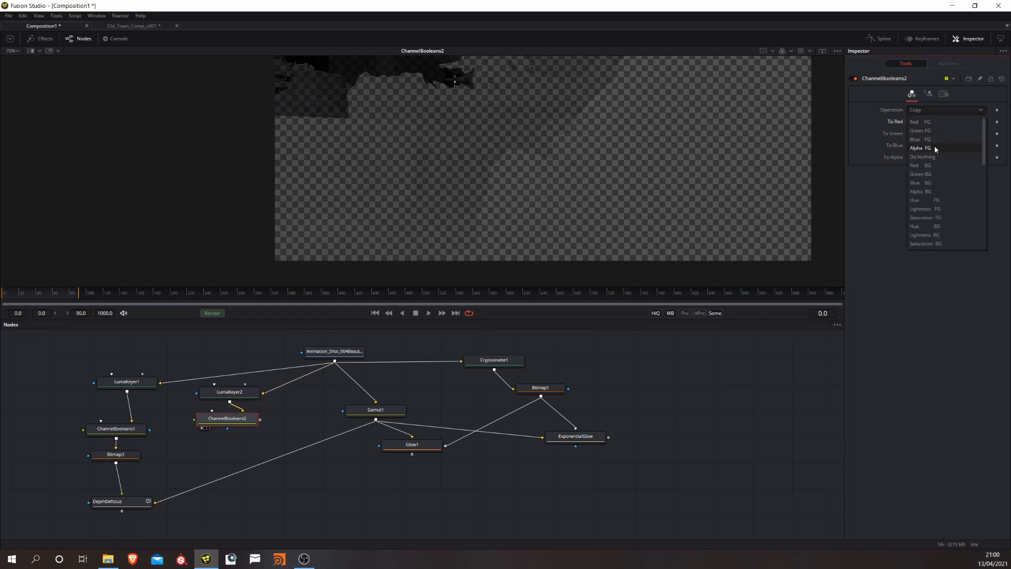
left_click(920, 147)
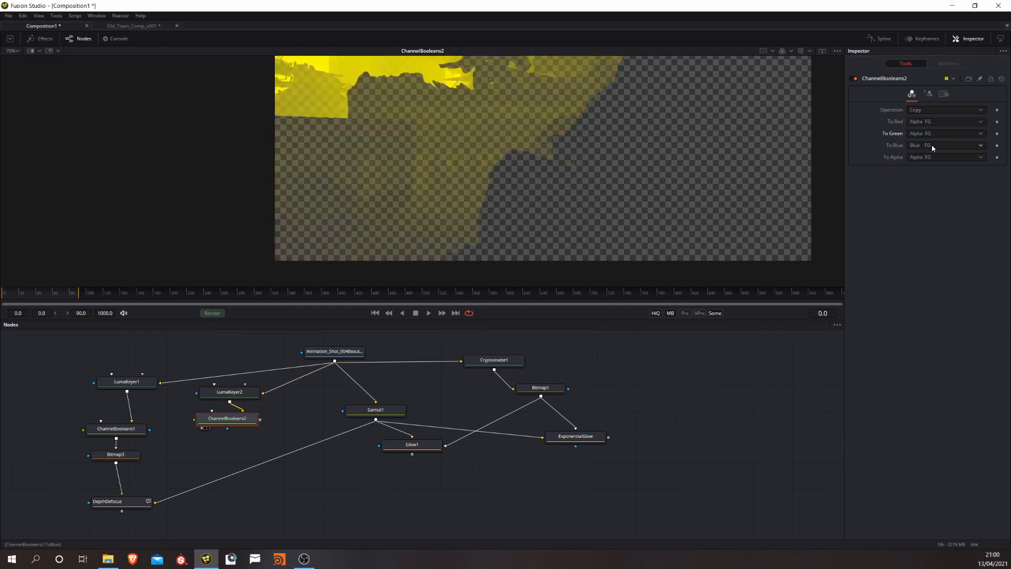
left_click(946, 144)
type("b")
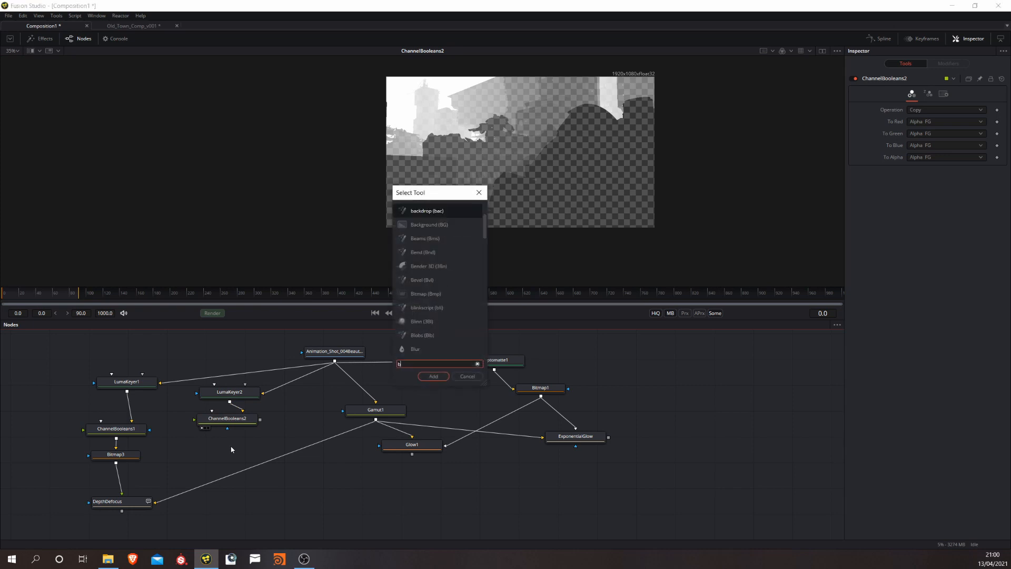
Add Bitmap4 below ChannelBooleans2 building its mask from Luminance and adjust the High threshold
left_click(433, 375)
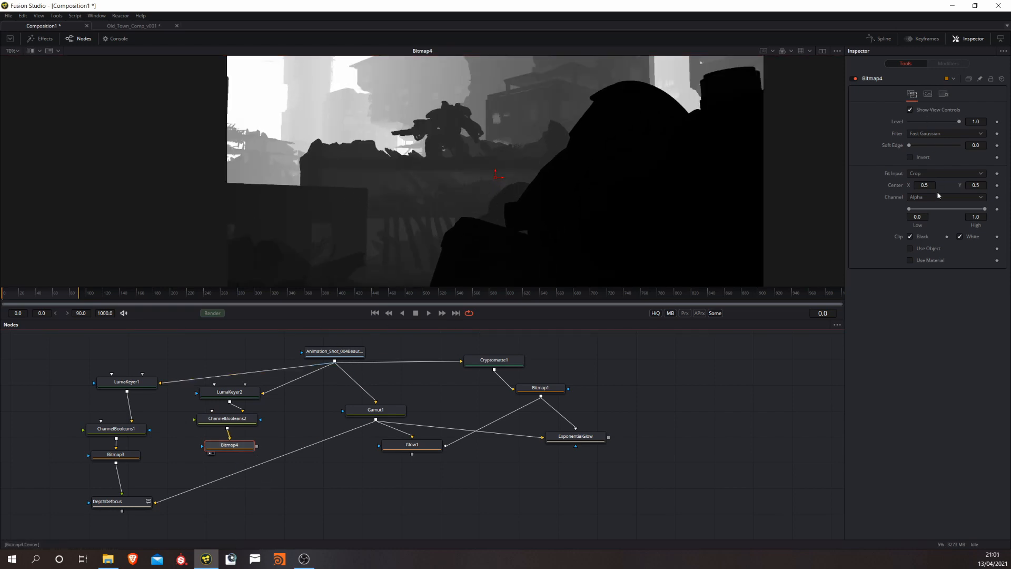
left_click(944, 197)
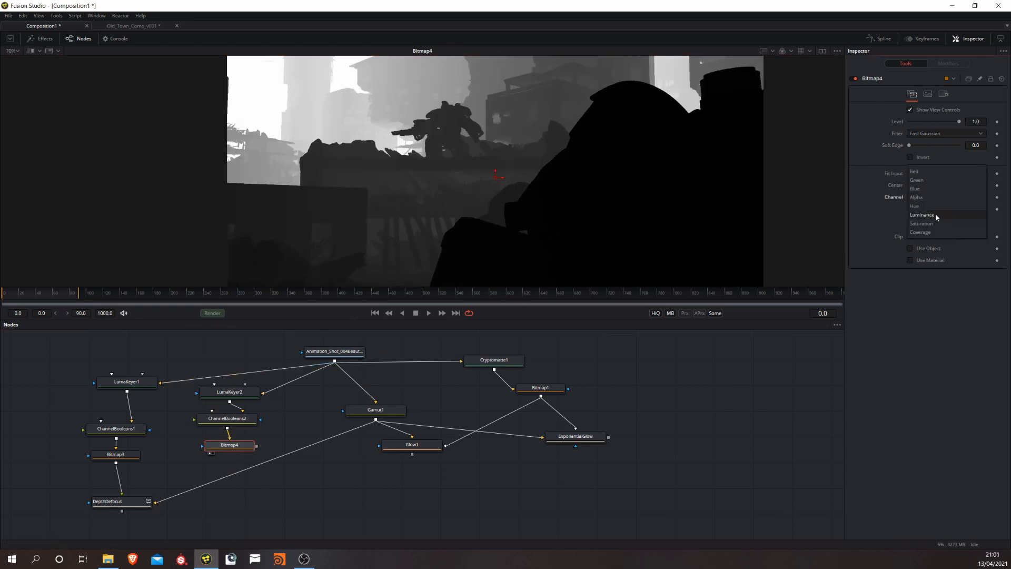
left_click(922, 215)
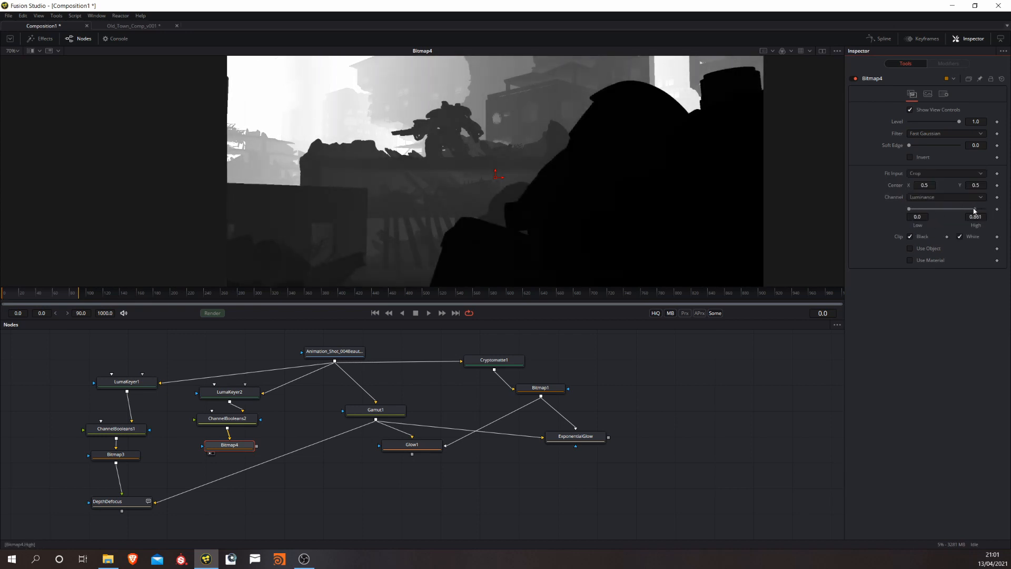
left_click_drag(972, 209, 984, 208)
type("depthde")
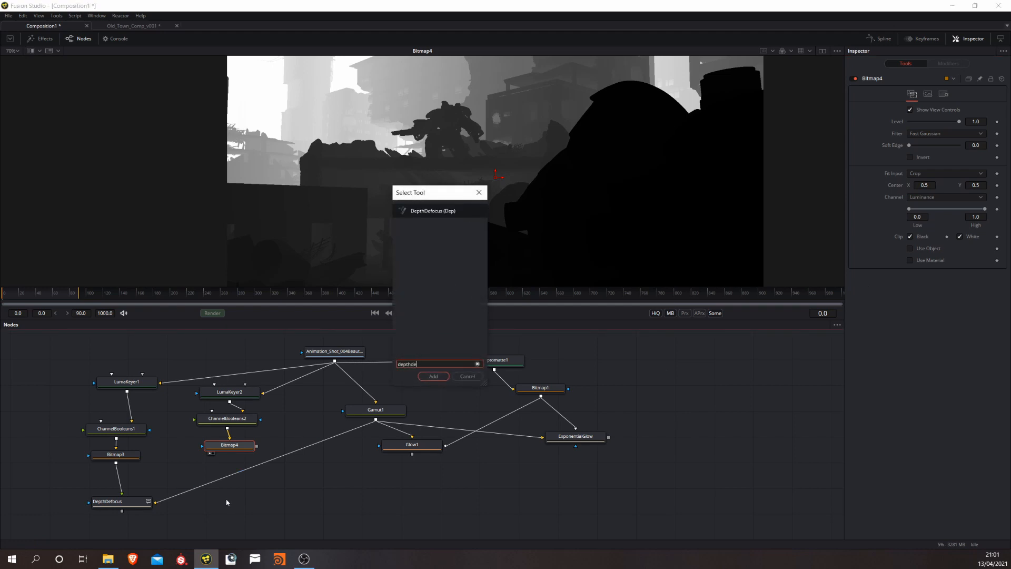
Add DepthDefocus_1 to the graph and feed it from Gamut1
left_click(433, 376)
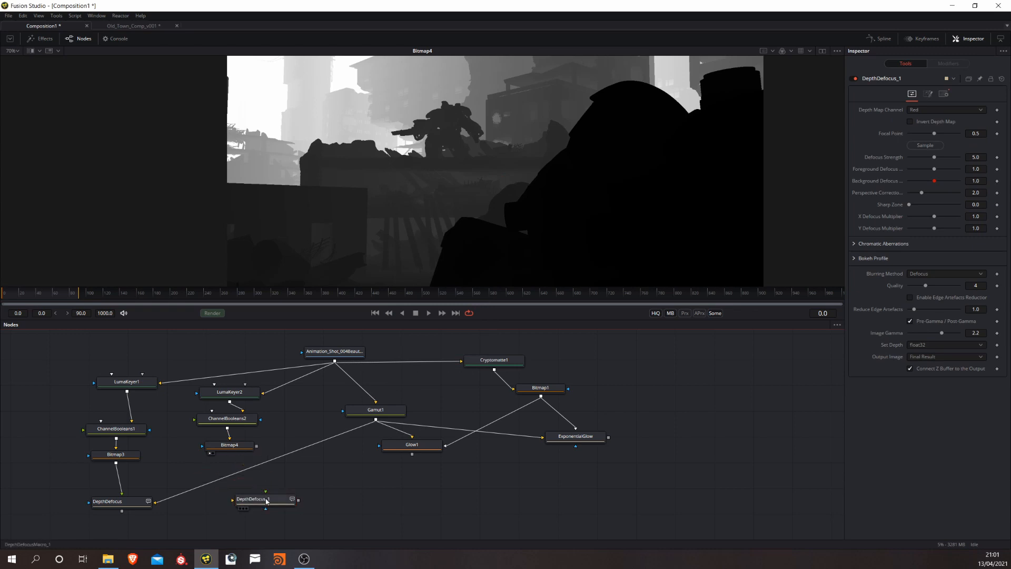
left_click_drag(265, 499, 276, 482)
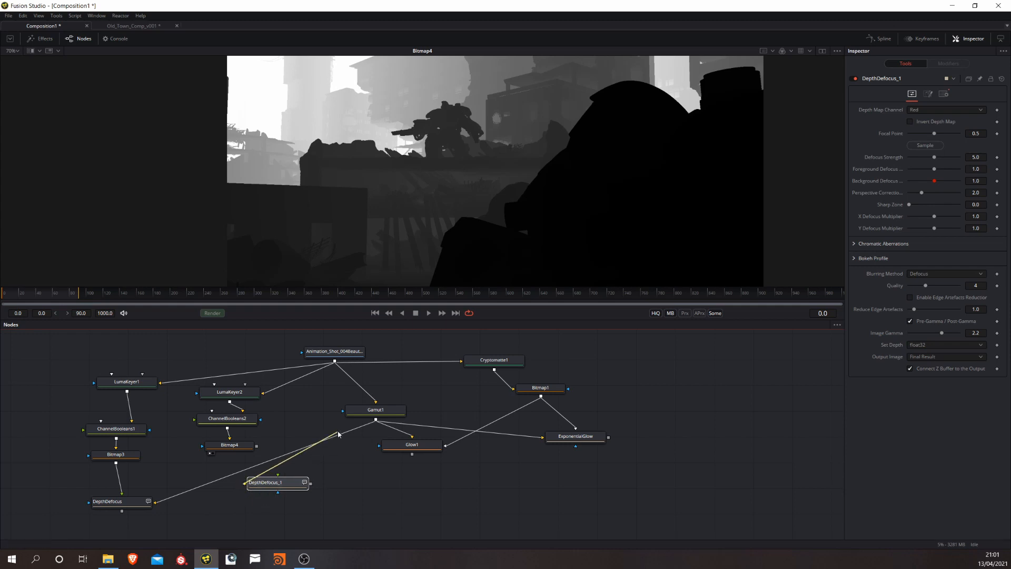
left_click(375, 410)
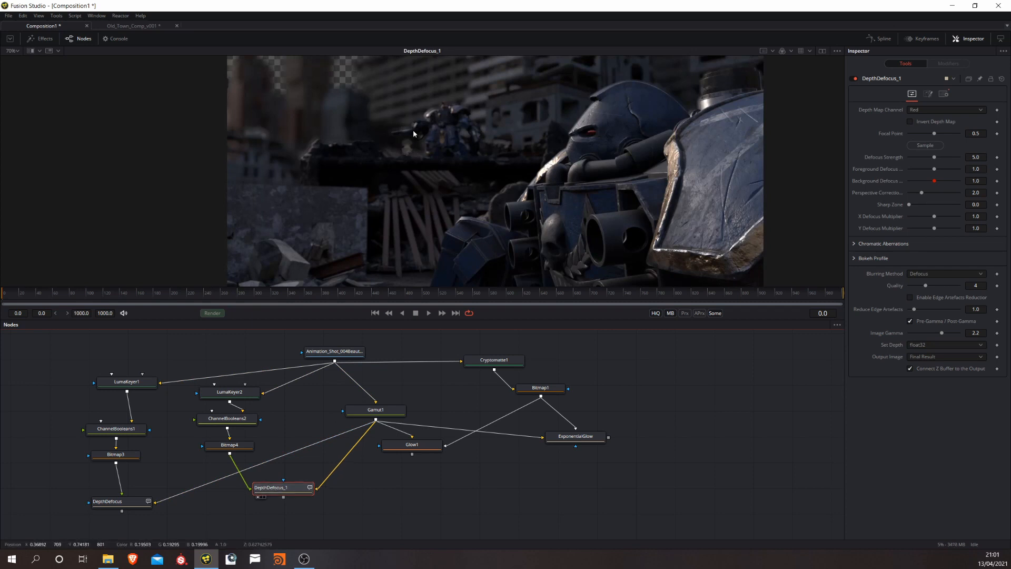
Raise Bitmap4's Low threshold to 0.683 and trim DepthDefocus_1 strength to 4.92
left_click(230, 446)
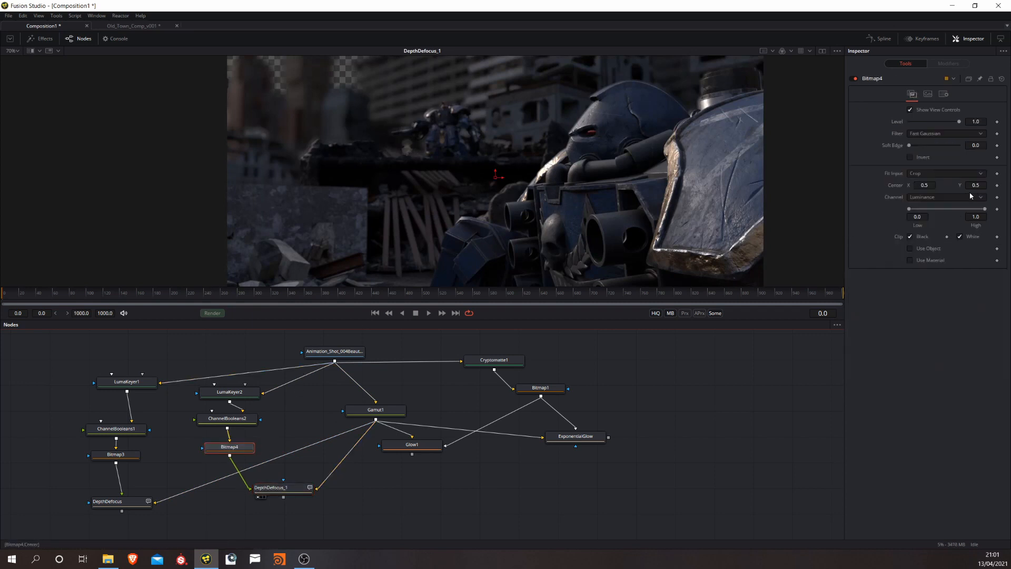
left_click_drag(909, 208, 920, 209)
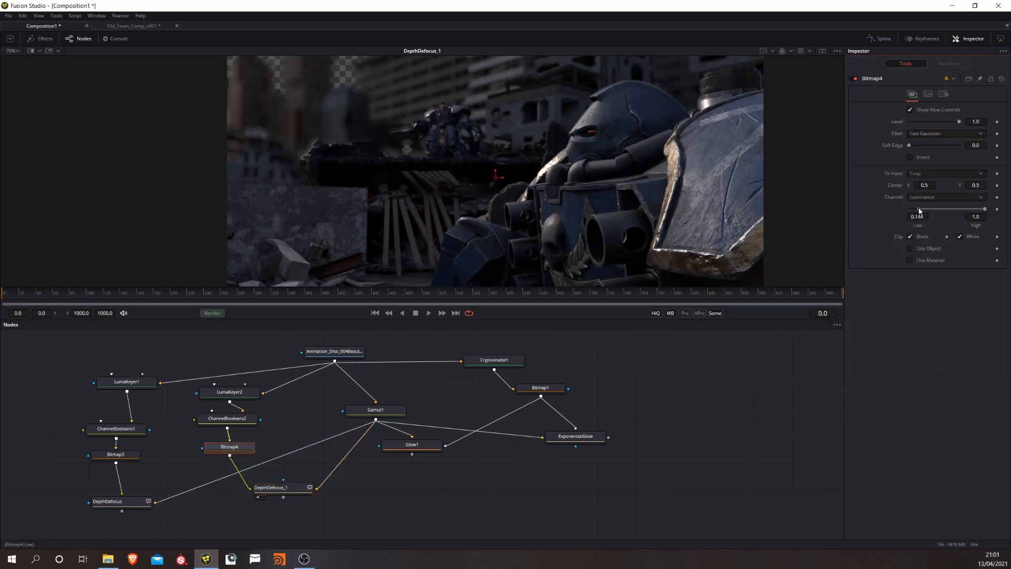
left_click_drag(919, 208, 948, 209)
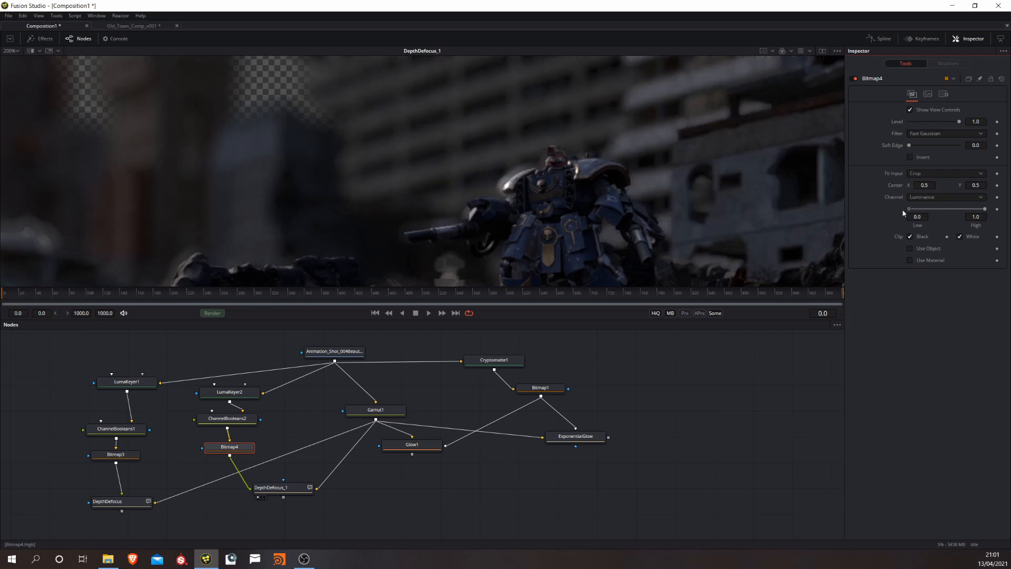
left_click_drag(909, 208, 956, 209)
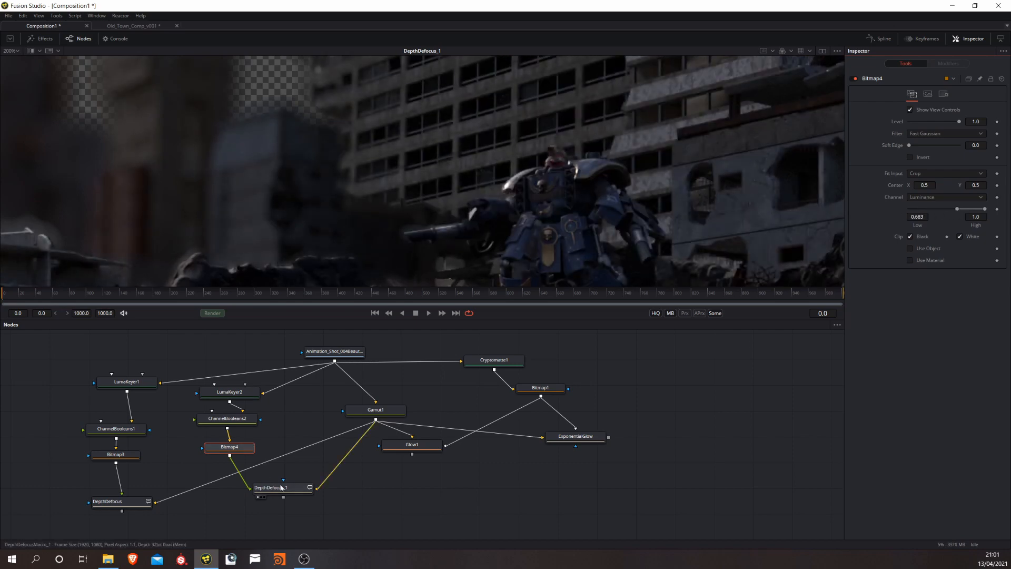
left_click(280, 488)
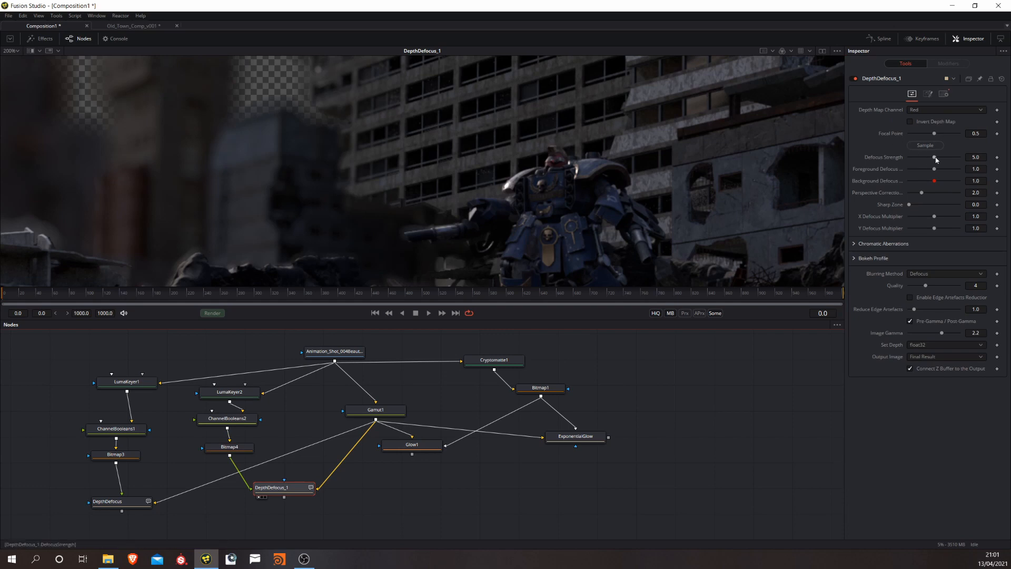
left_click_drag(934, 157, 933, 157)
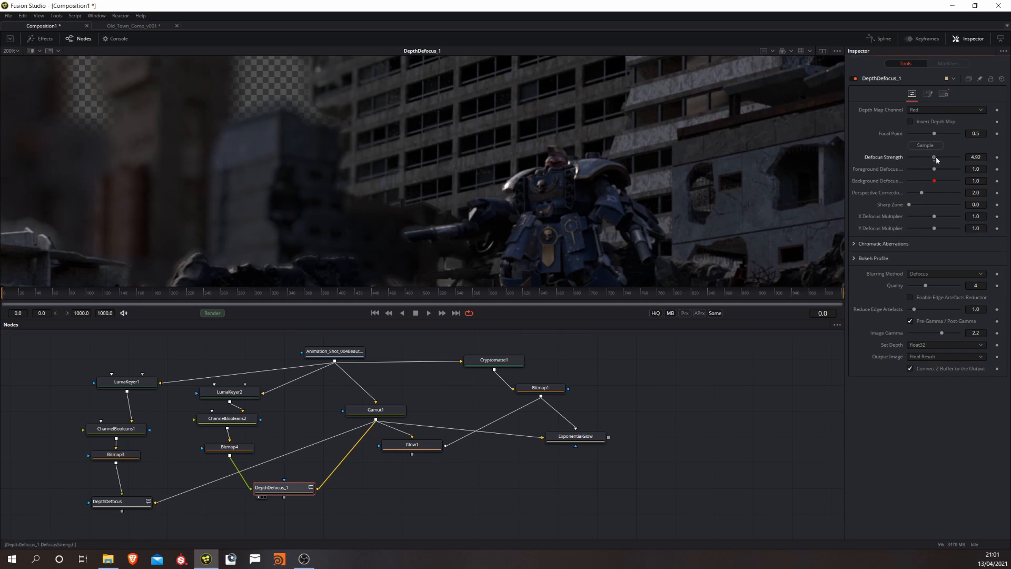